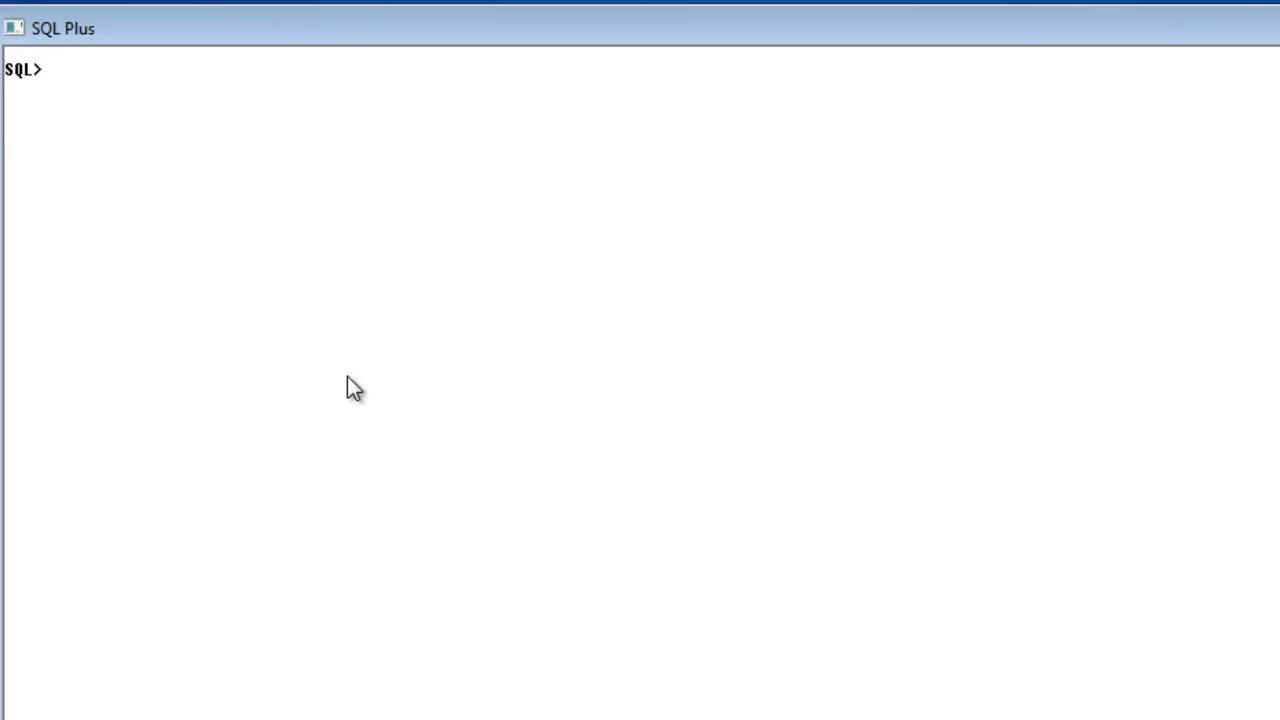
List every row of the emp_det table, showing the four employees.
text(s)
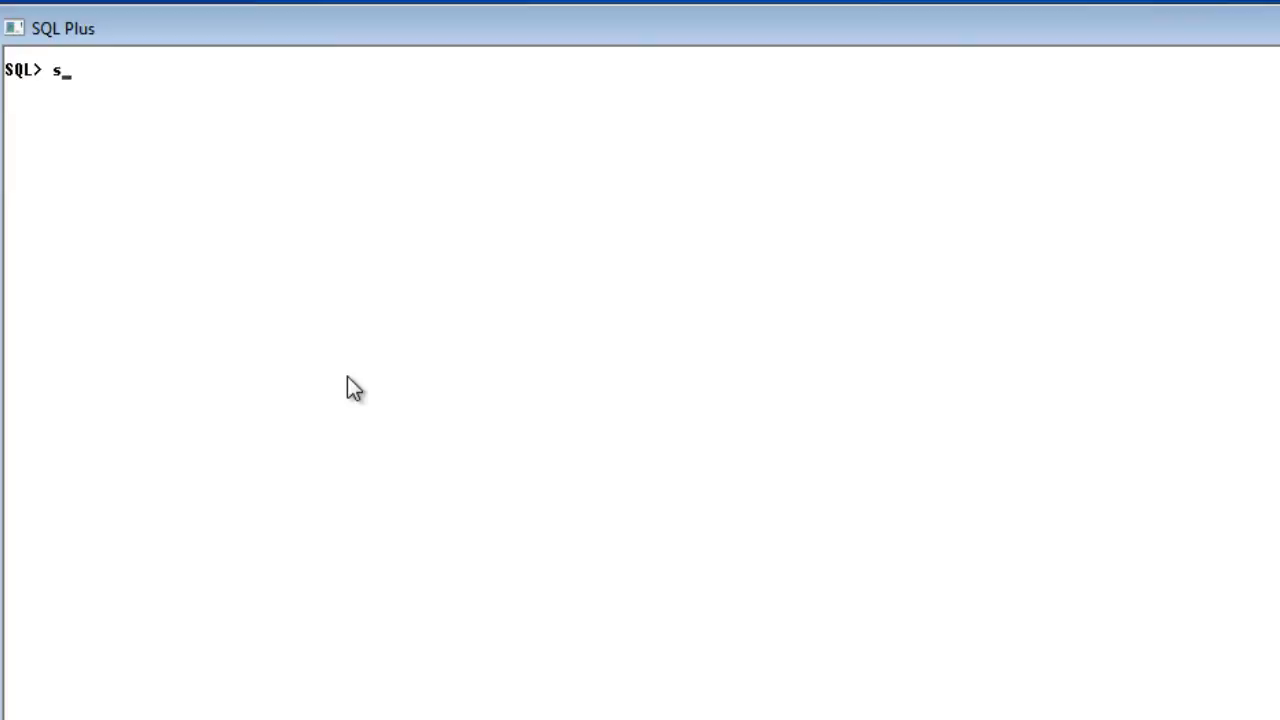
text(elect *)
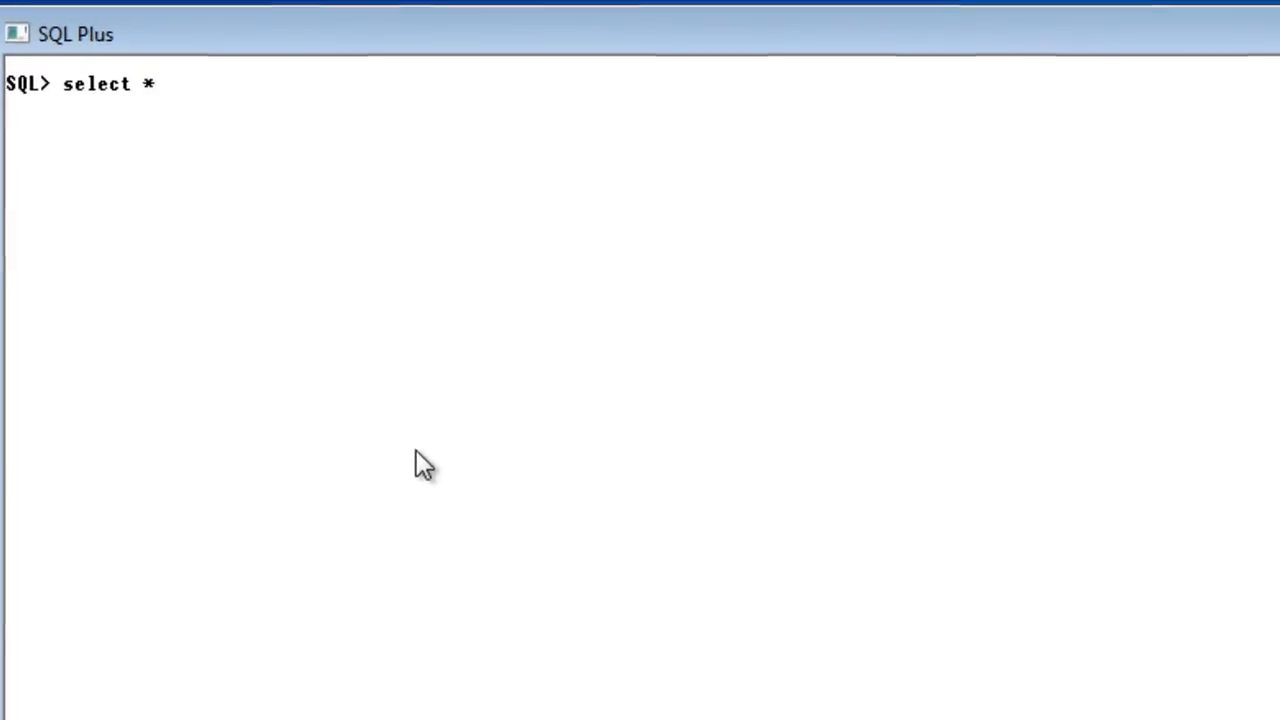
text(from emp)
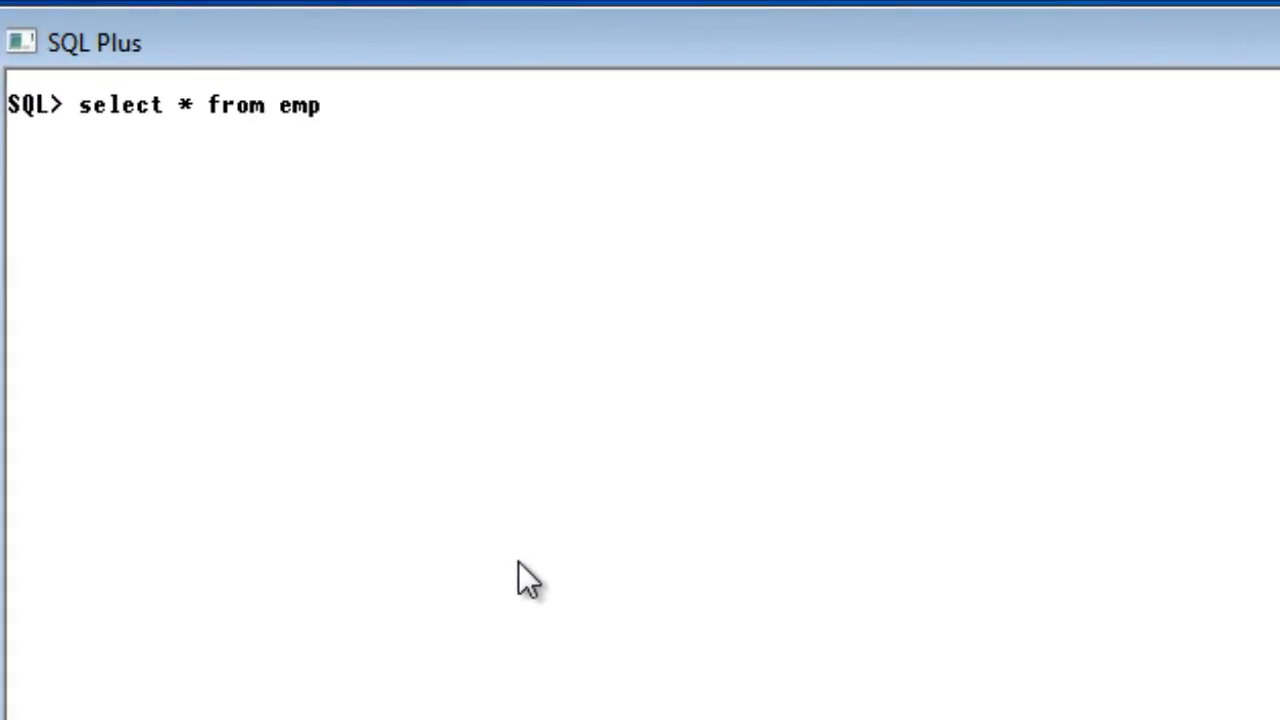
key(Return)
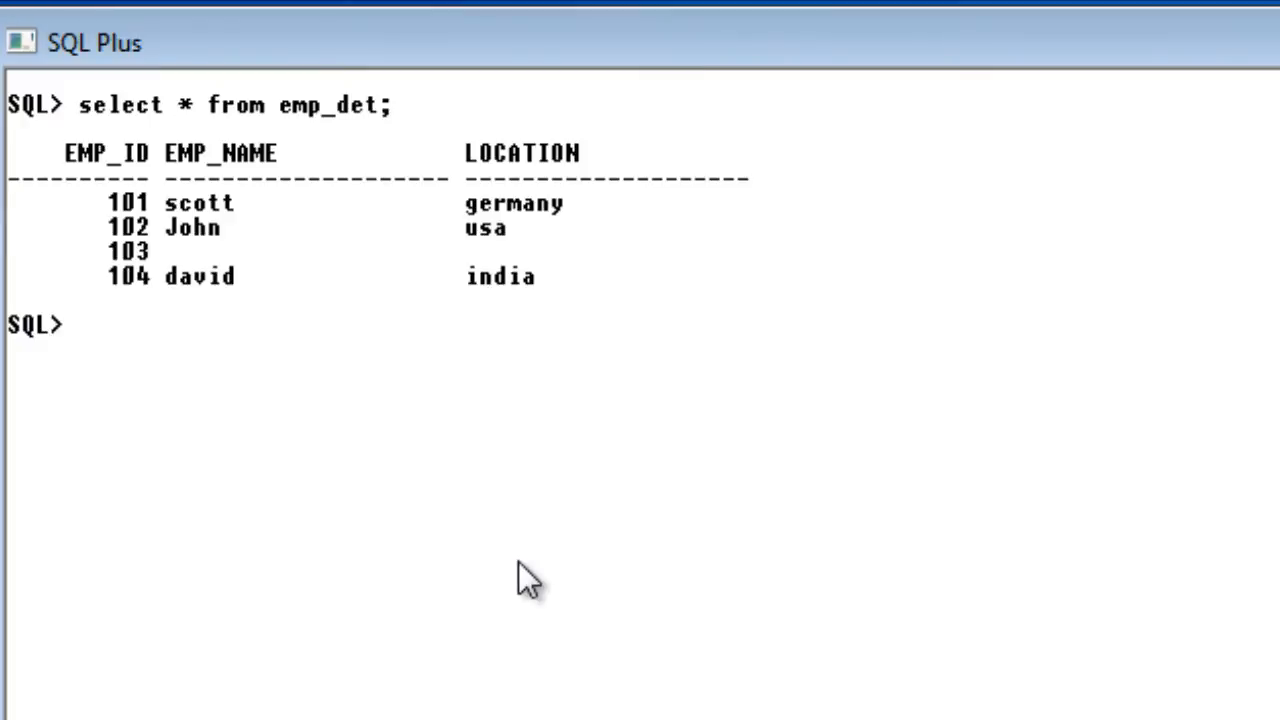
List every row of the dept_det table, showing the four departments.
text(se)
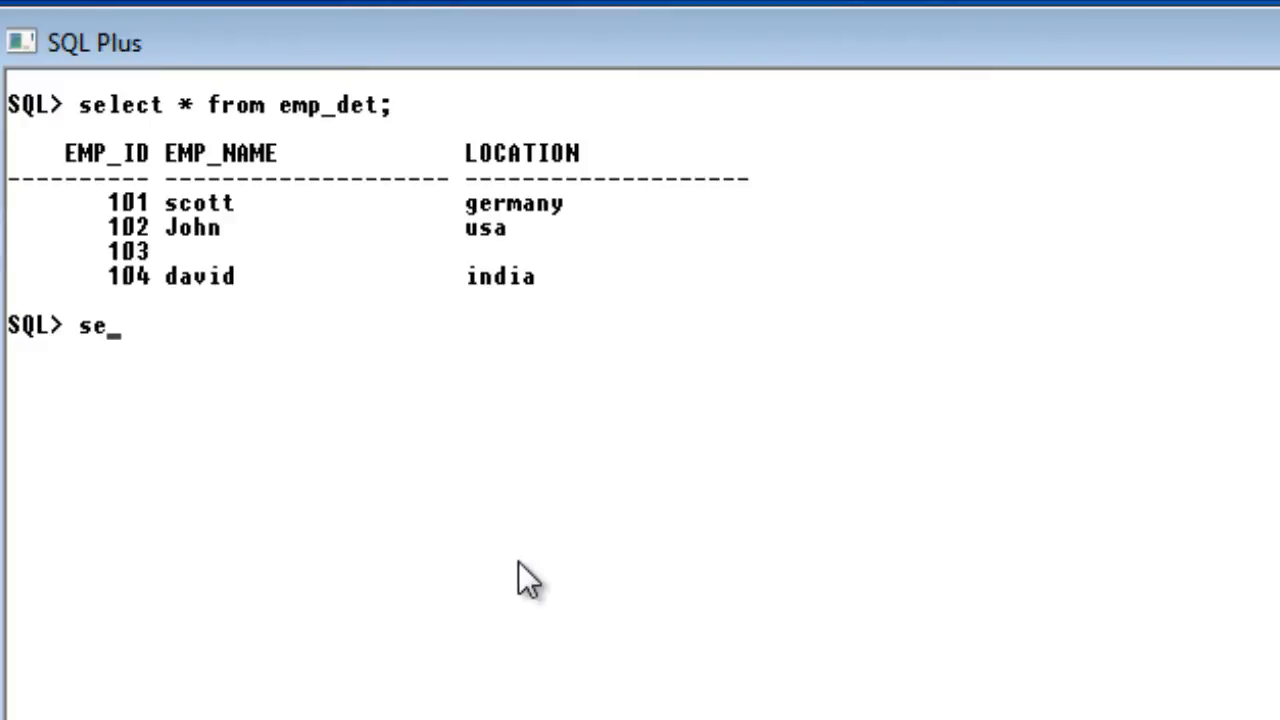
text(lect)
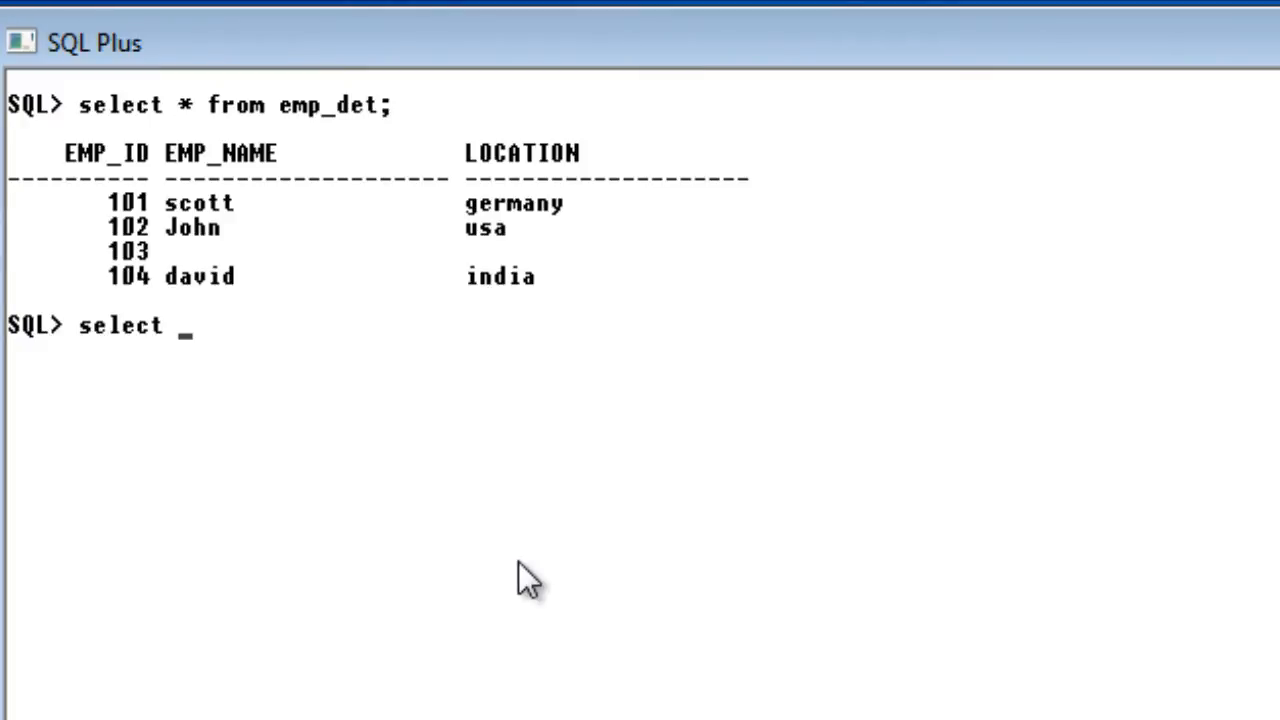
text(* from)
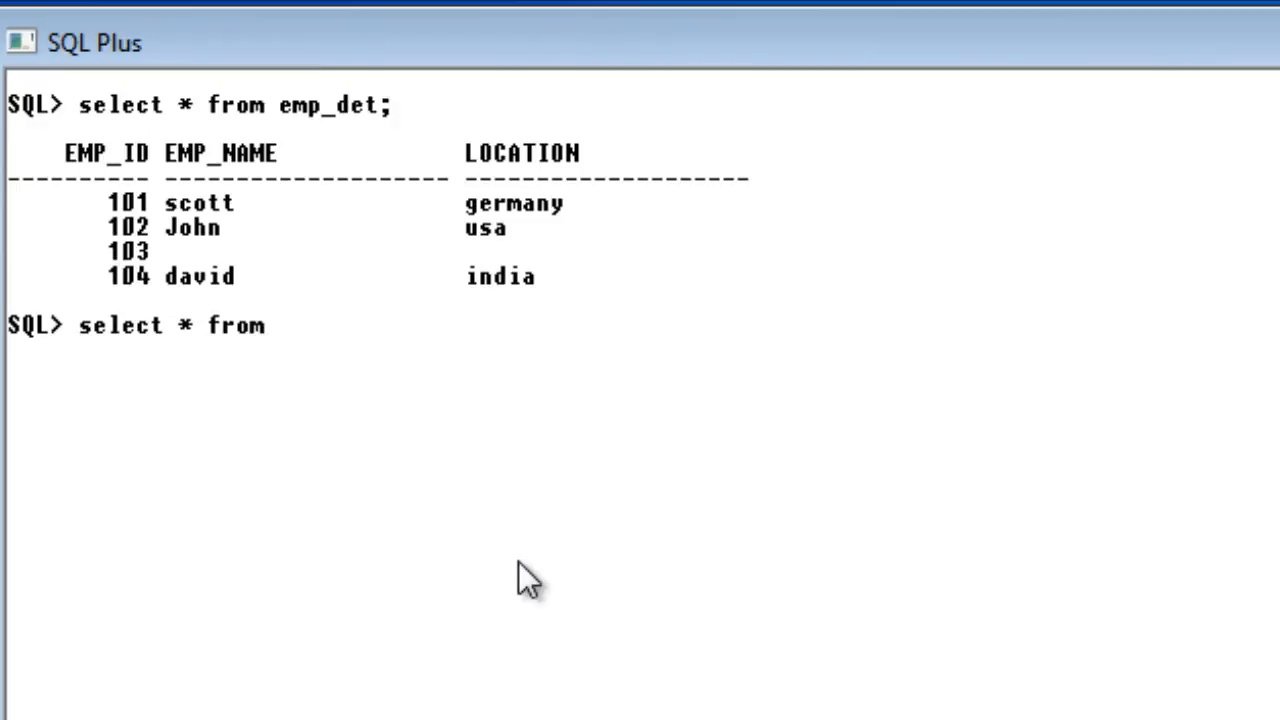
text(dept_)
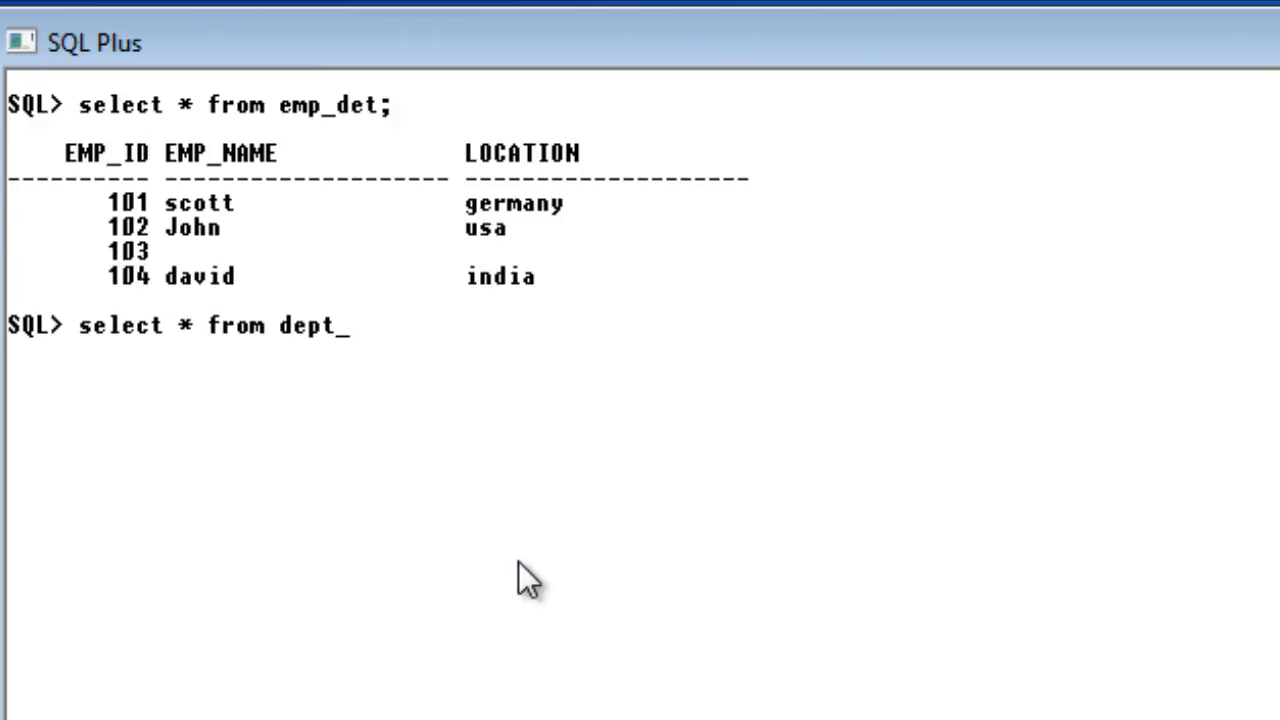
key(Return)
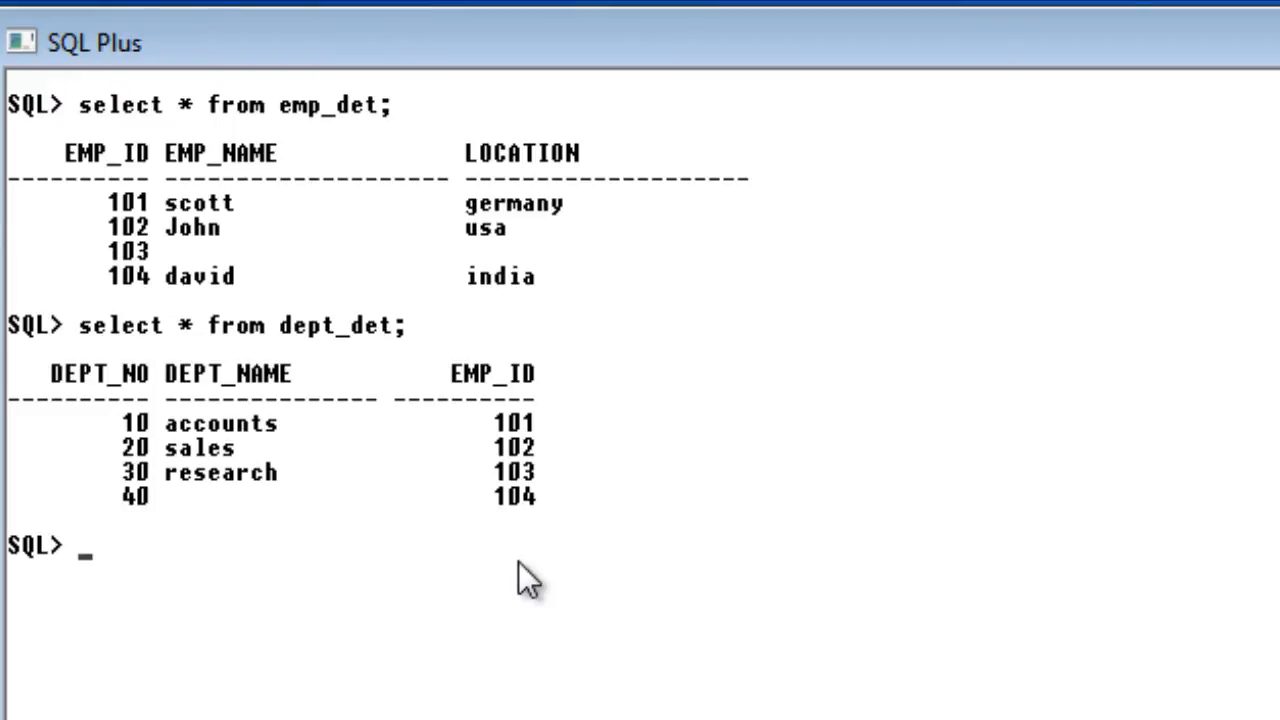
mouse_move(362, 236)
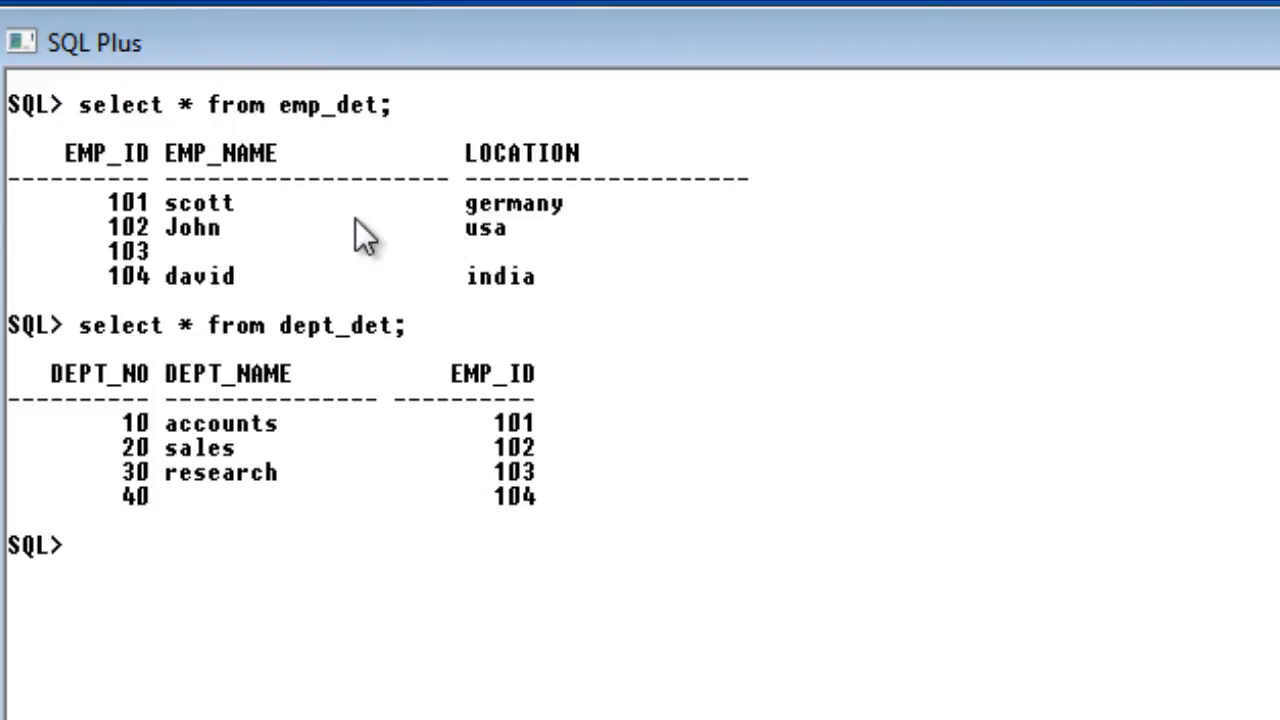
mouse_move(1000, 308)
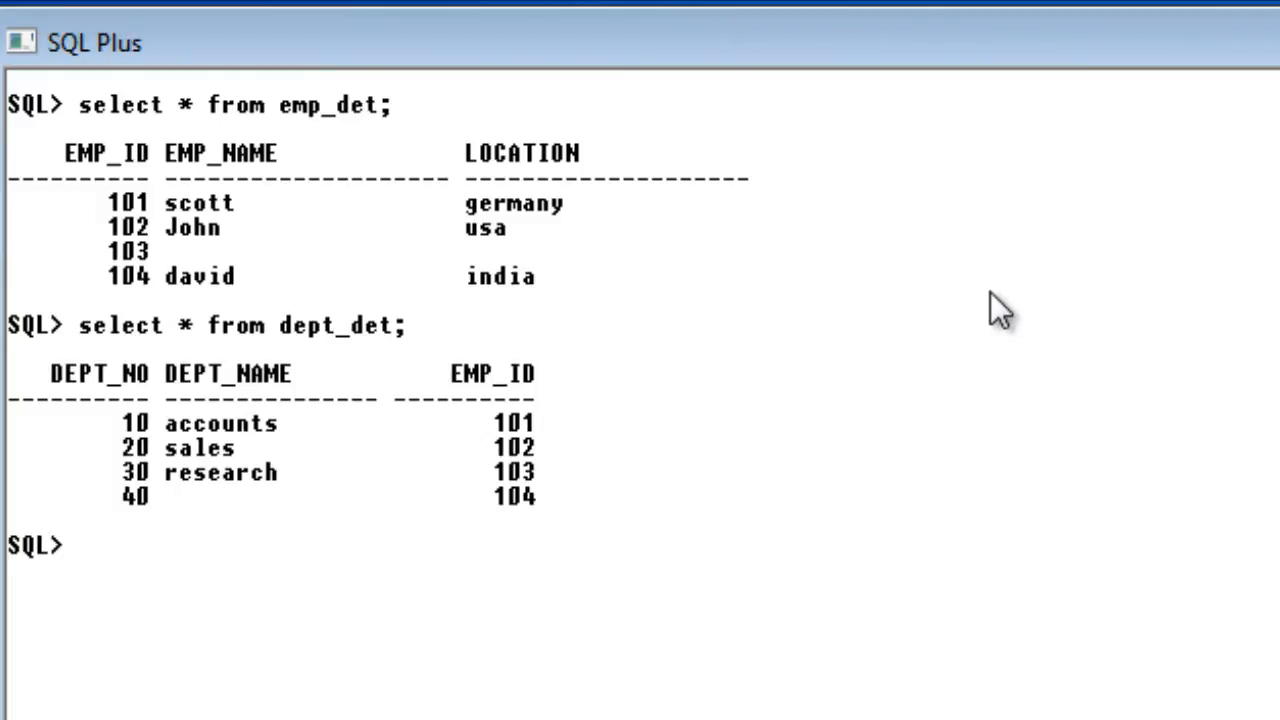
mouse_move(150, 196)
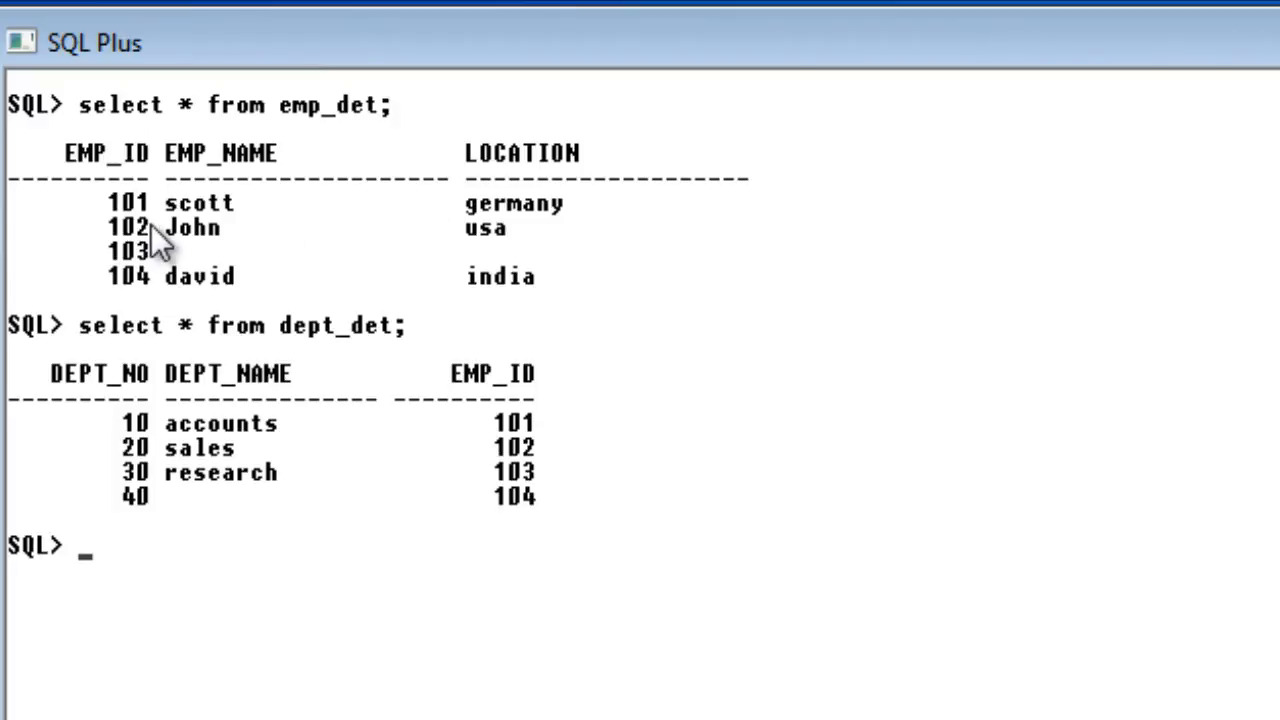
mouse_move(216, 236)
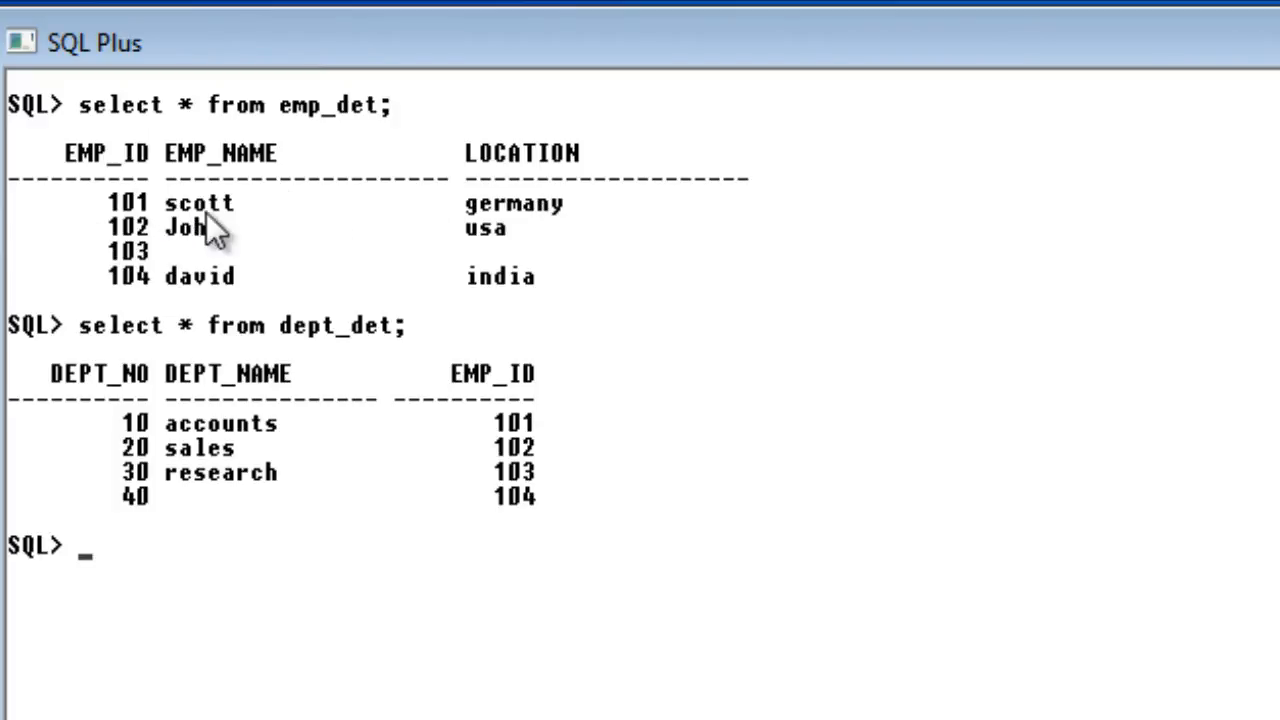
mouse_move(336, 450)
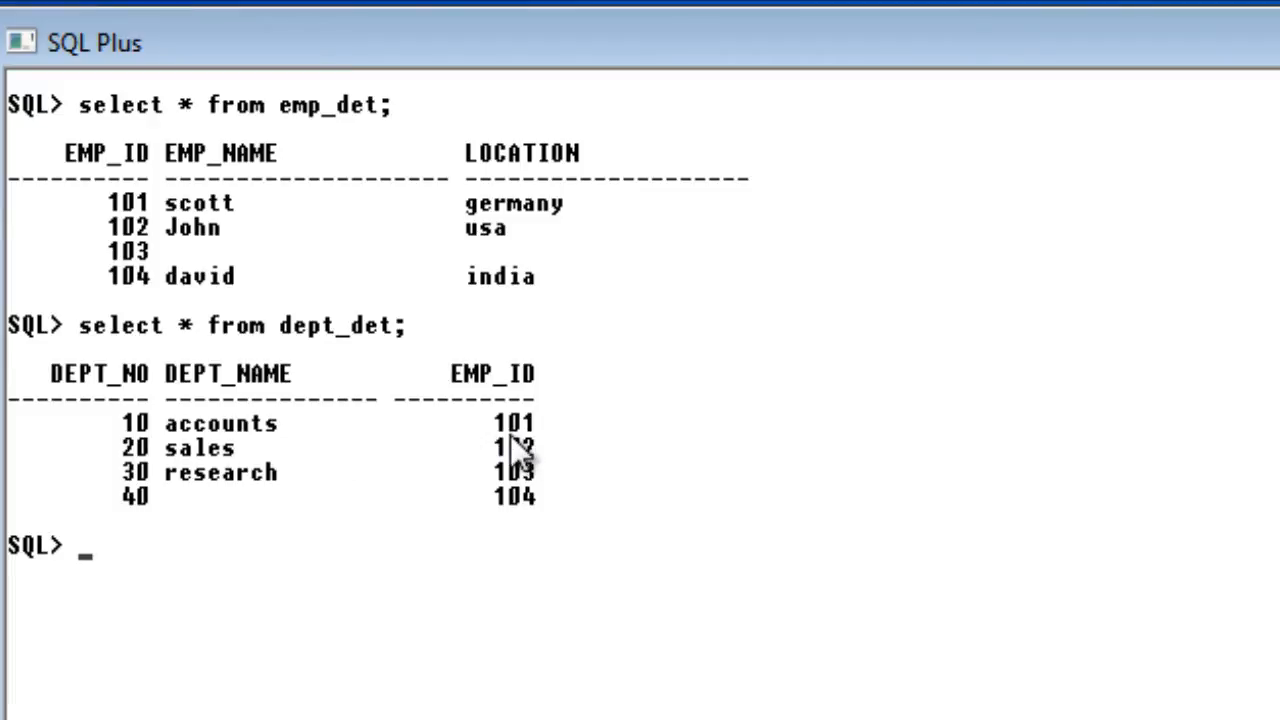
mouse_move(530, 486)
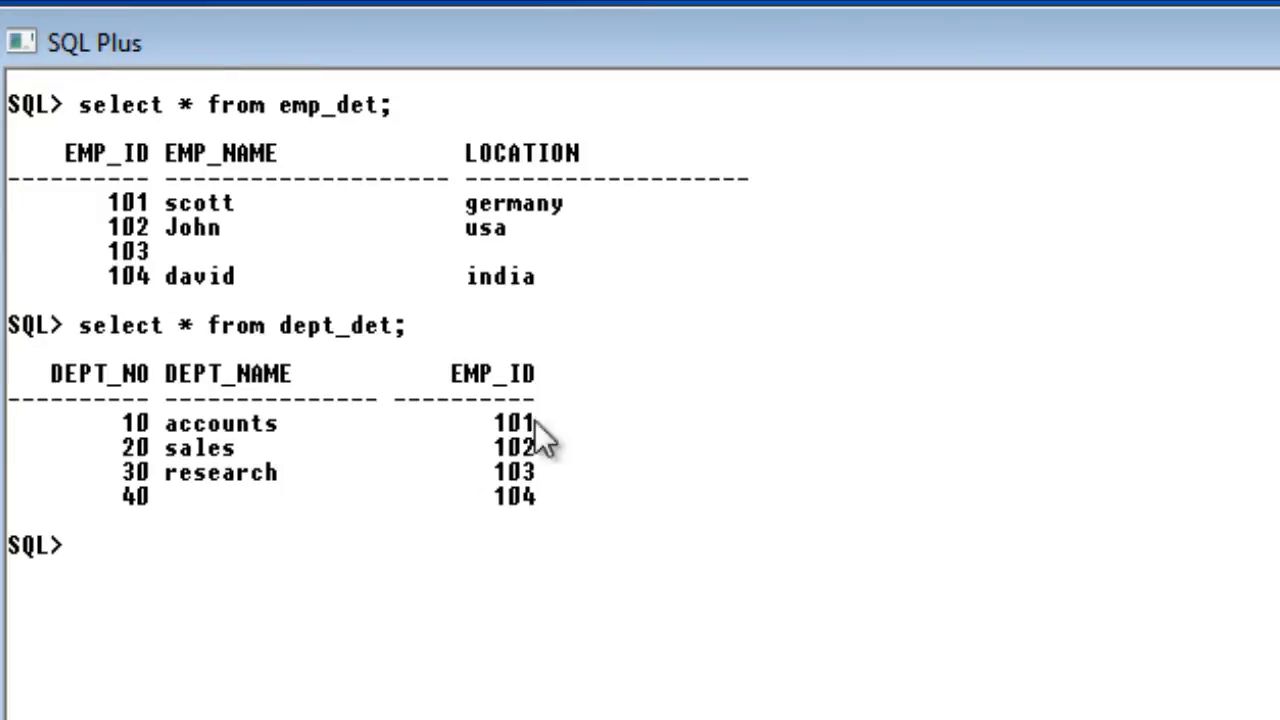
mouse_move(396, 336)
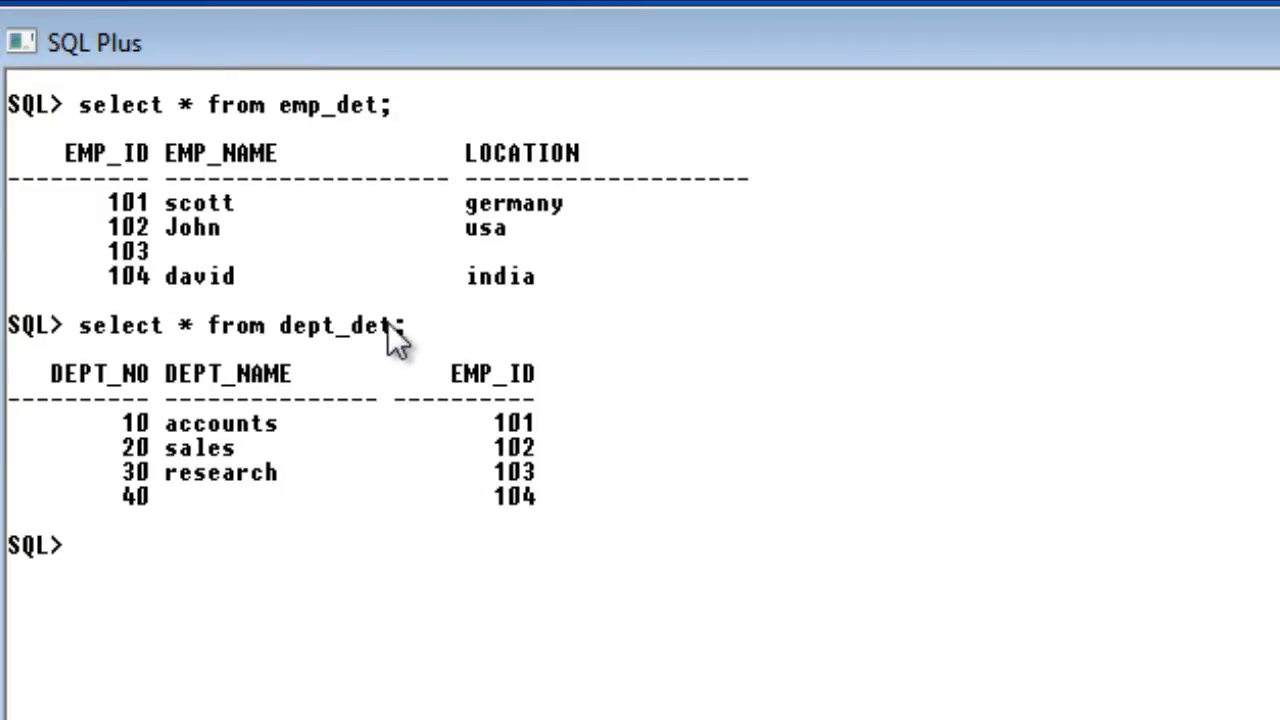
mouse_move(150, 270)
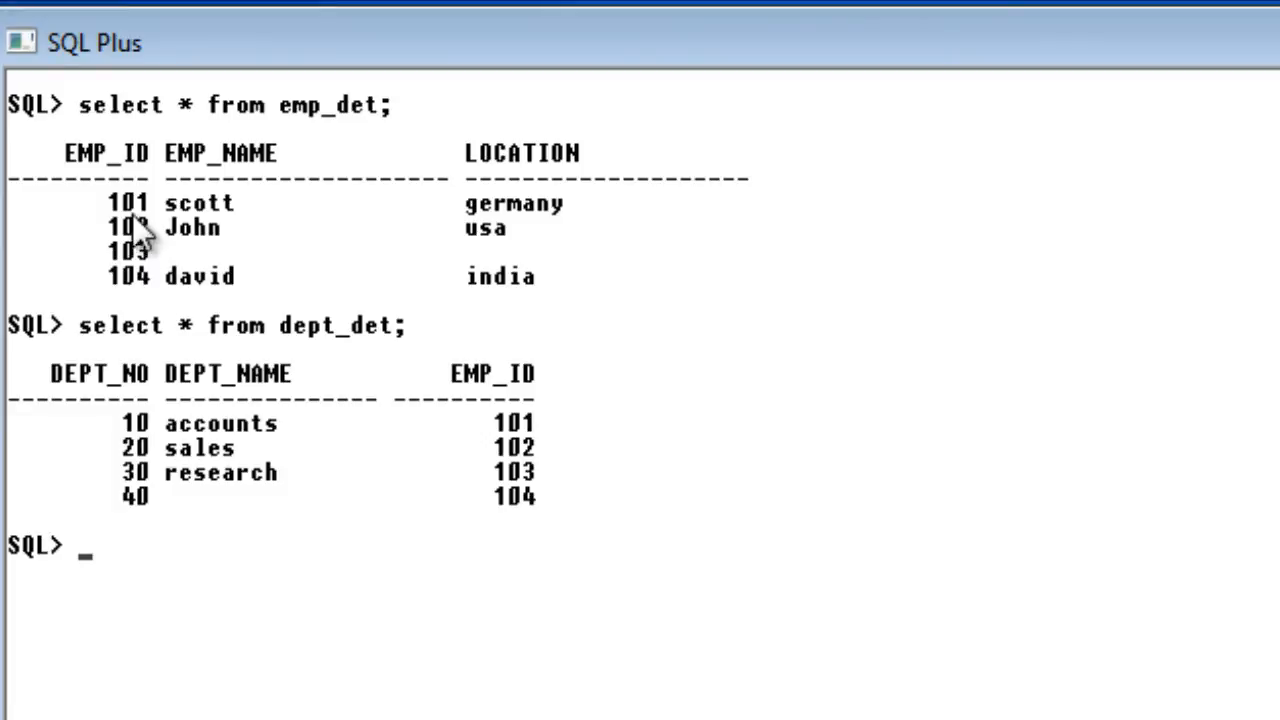
mouse_move(330, 300)
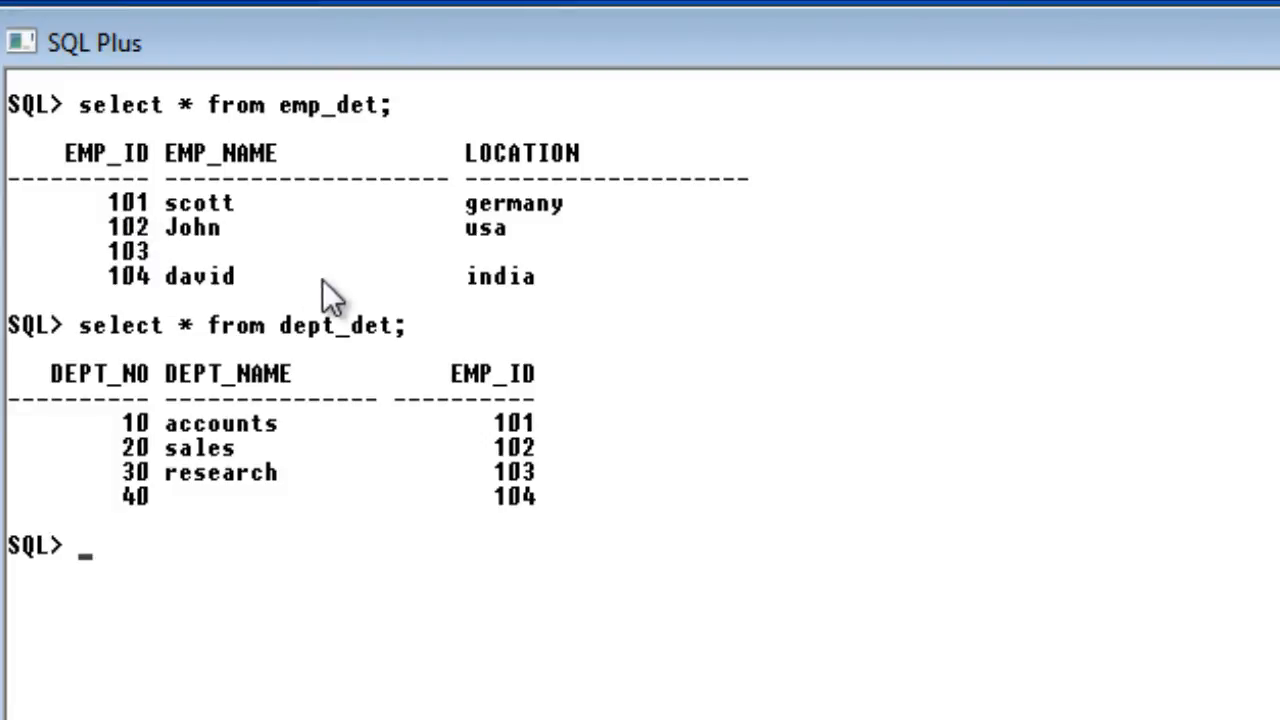
mouse_move(184, 480)
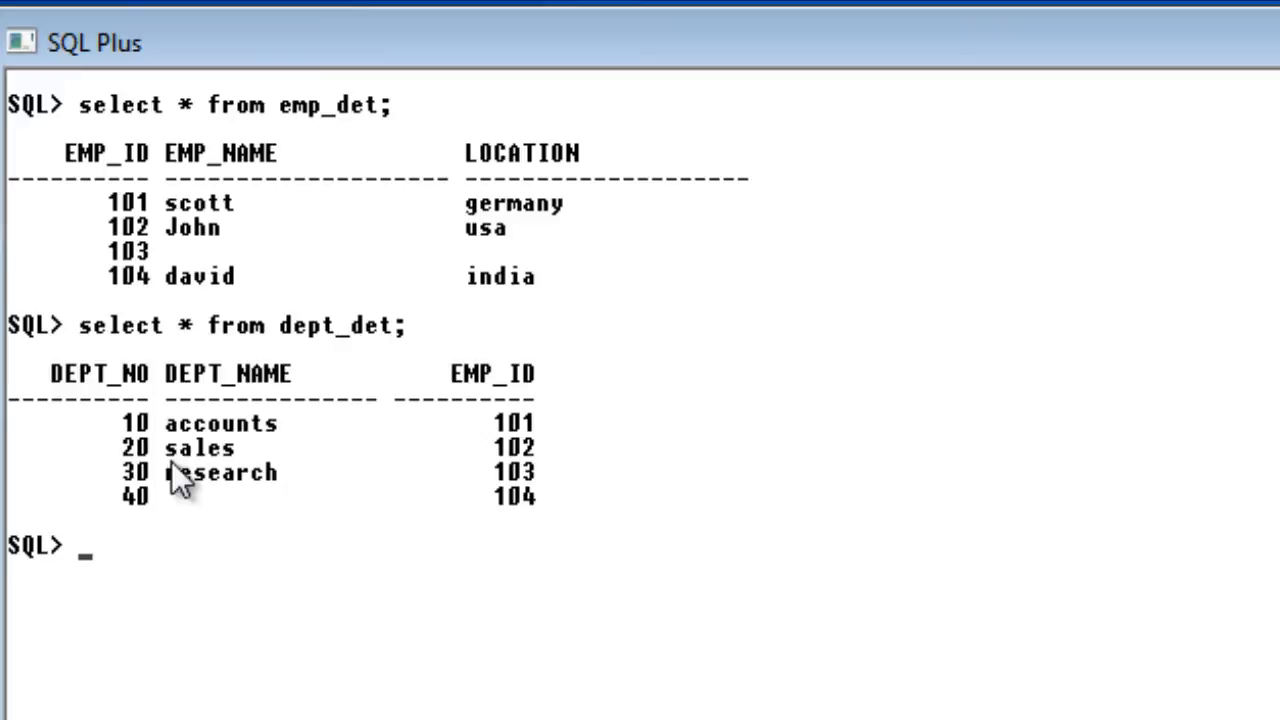
mouse_move(456, 516)
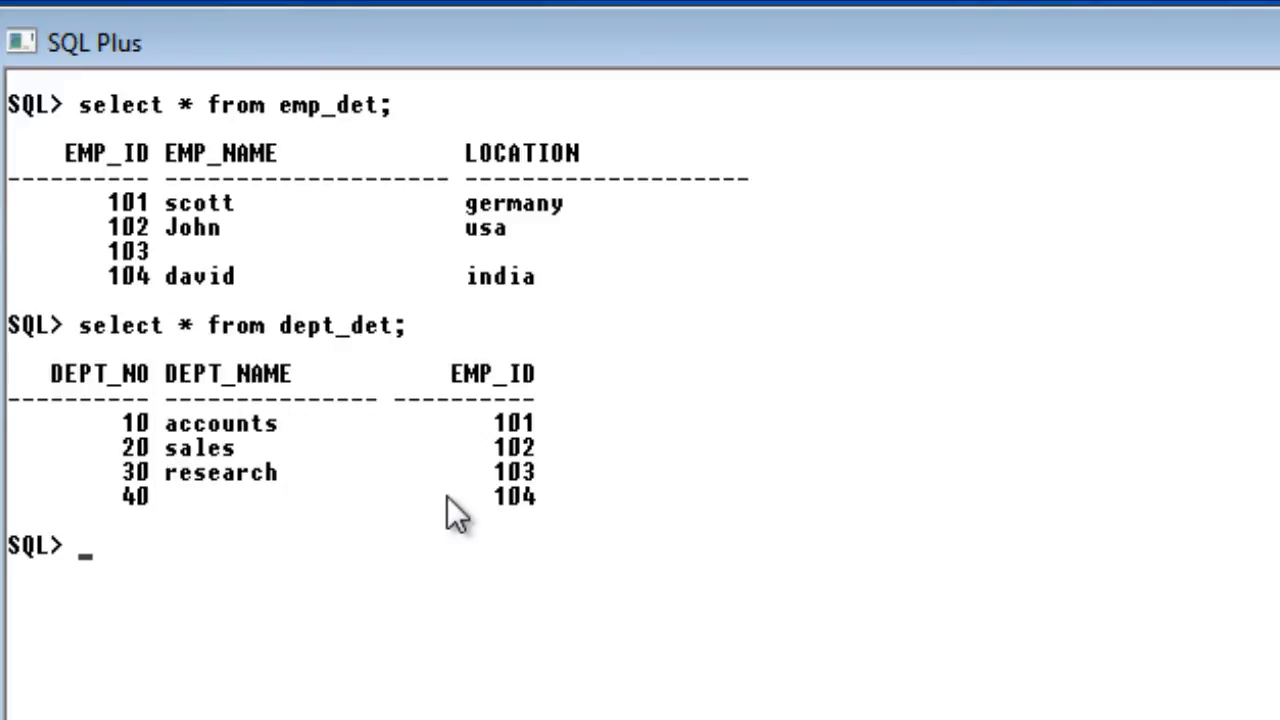
mouse_move(996, 570)
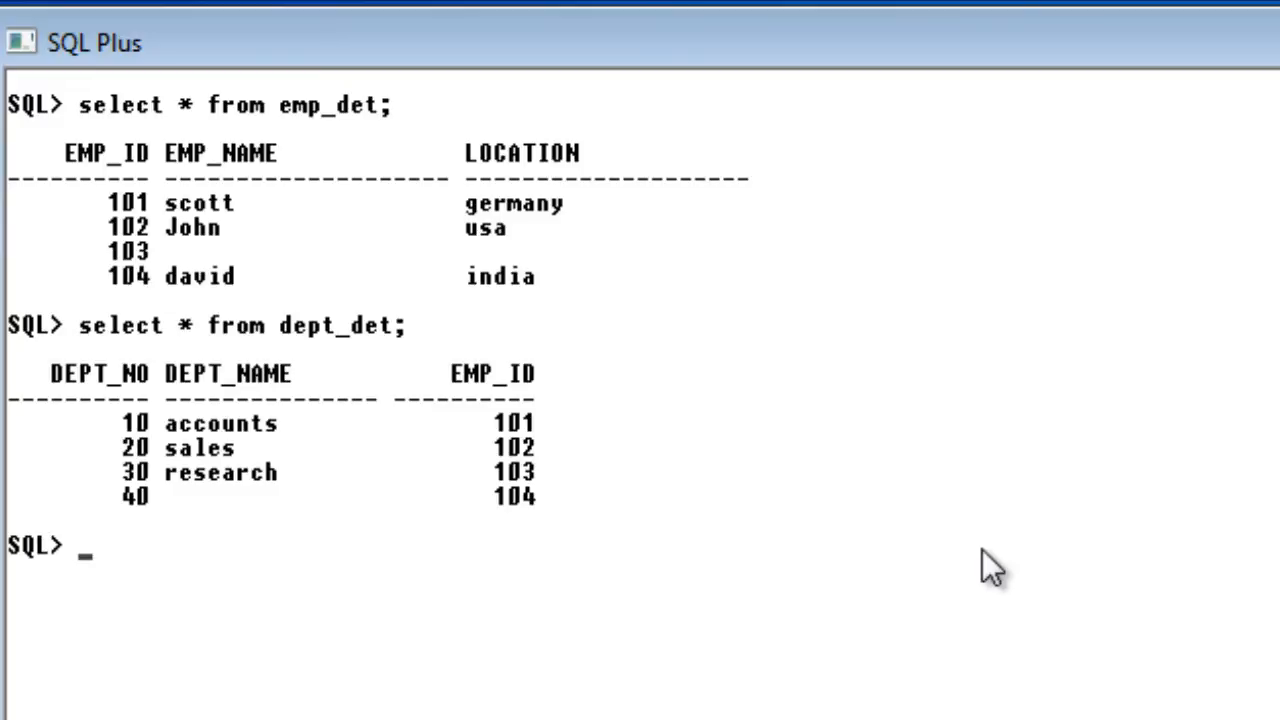
mouse_move(464, 560)
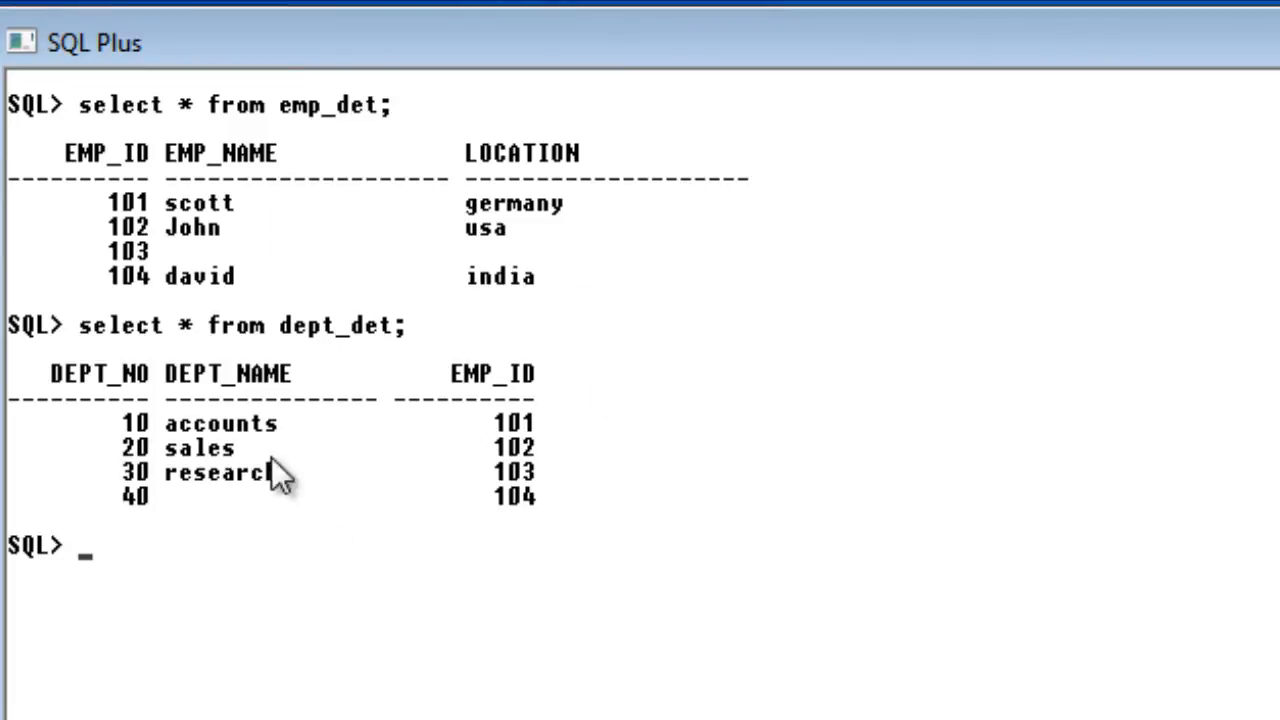
mouse_move(580, 350)
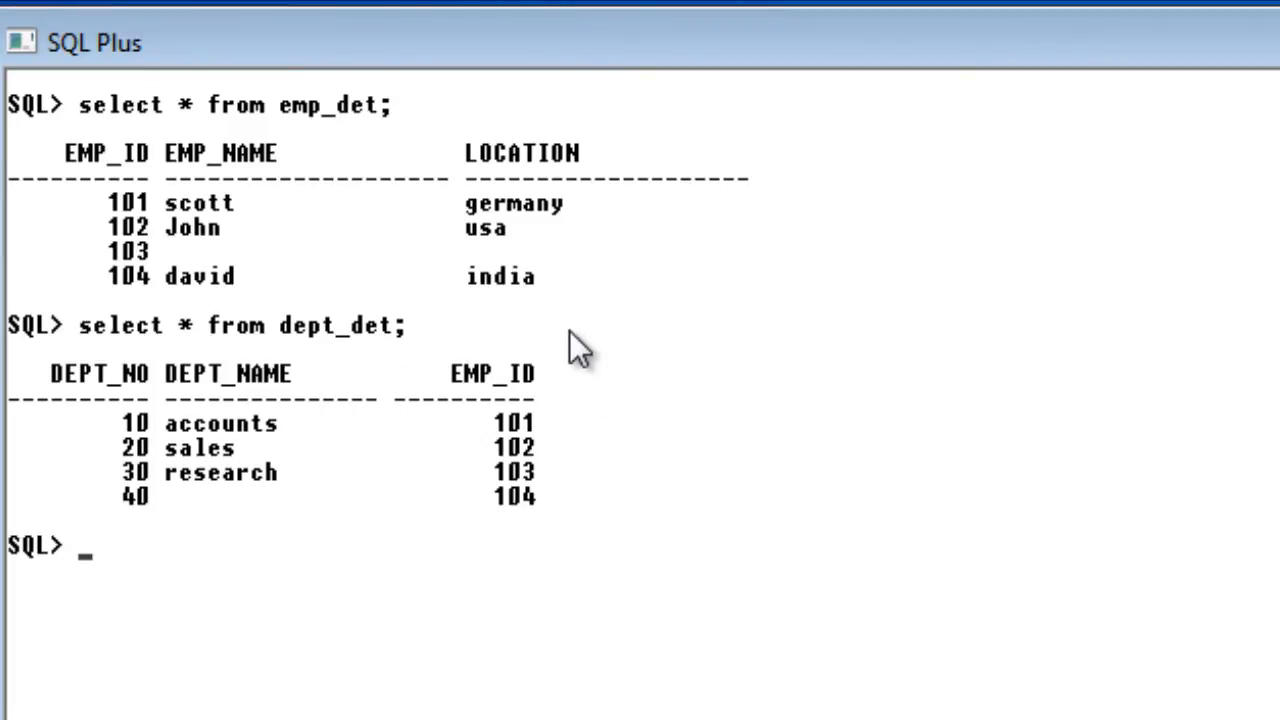
mouse_move(810, 716)
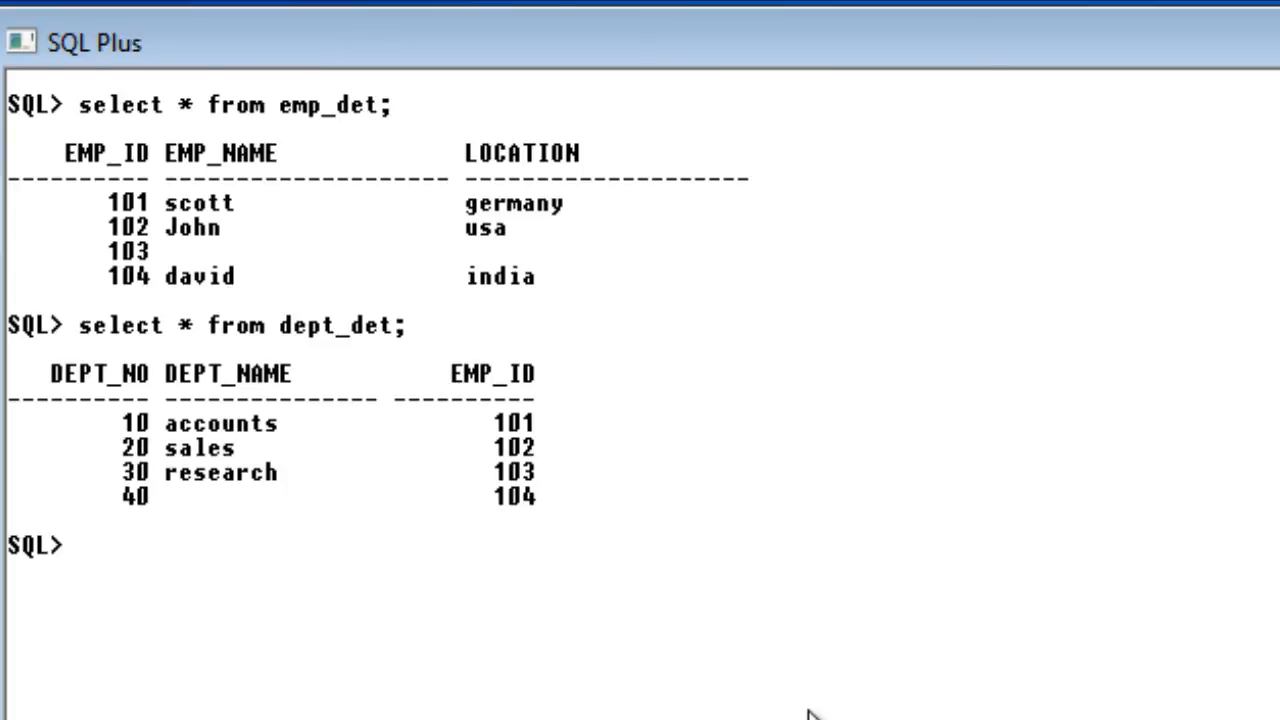
Run 'select * from emp_det cross join dept_det;' returning 16 combined rows.
text(sel)
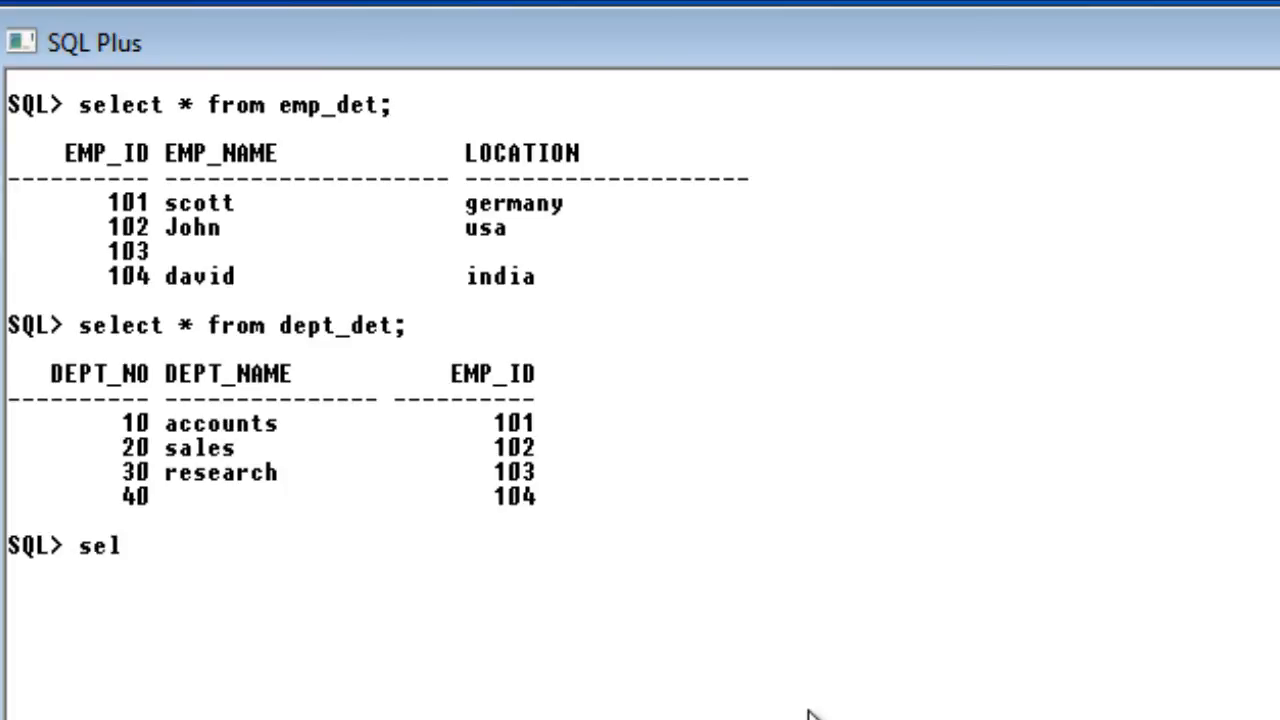
text(ect *)
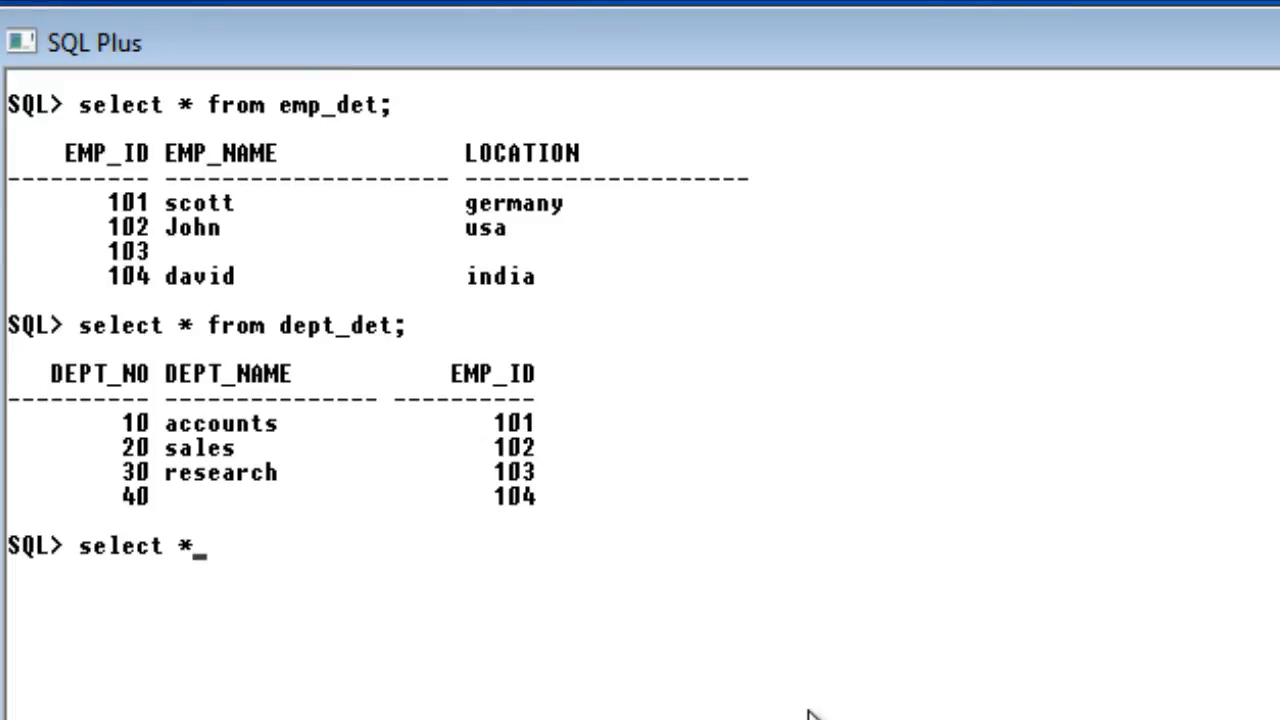
text(from)
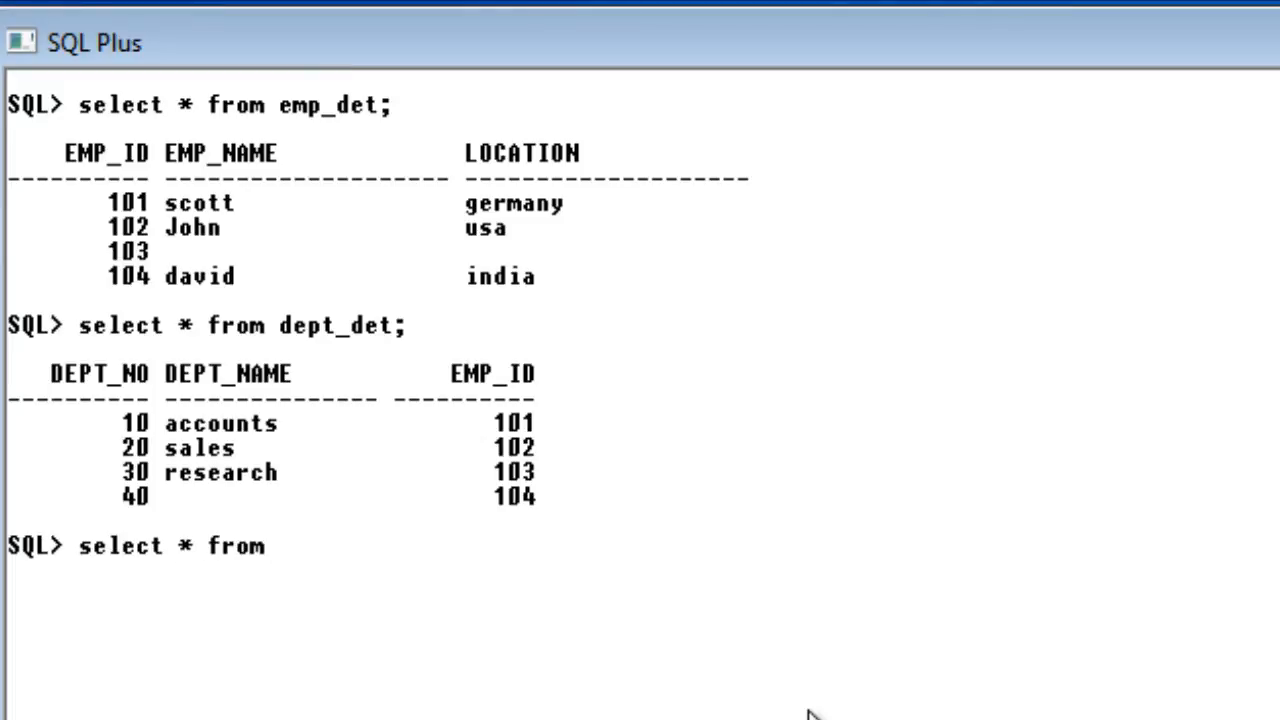
text(emp_d)
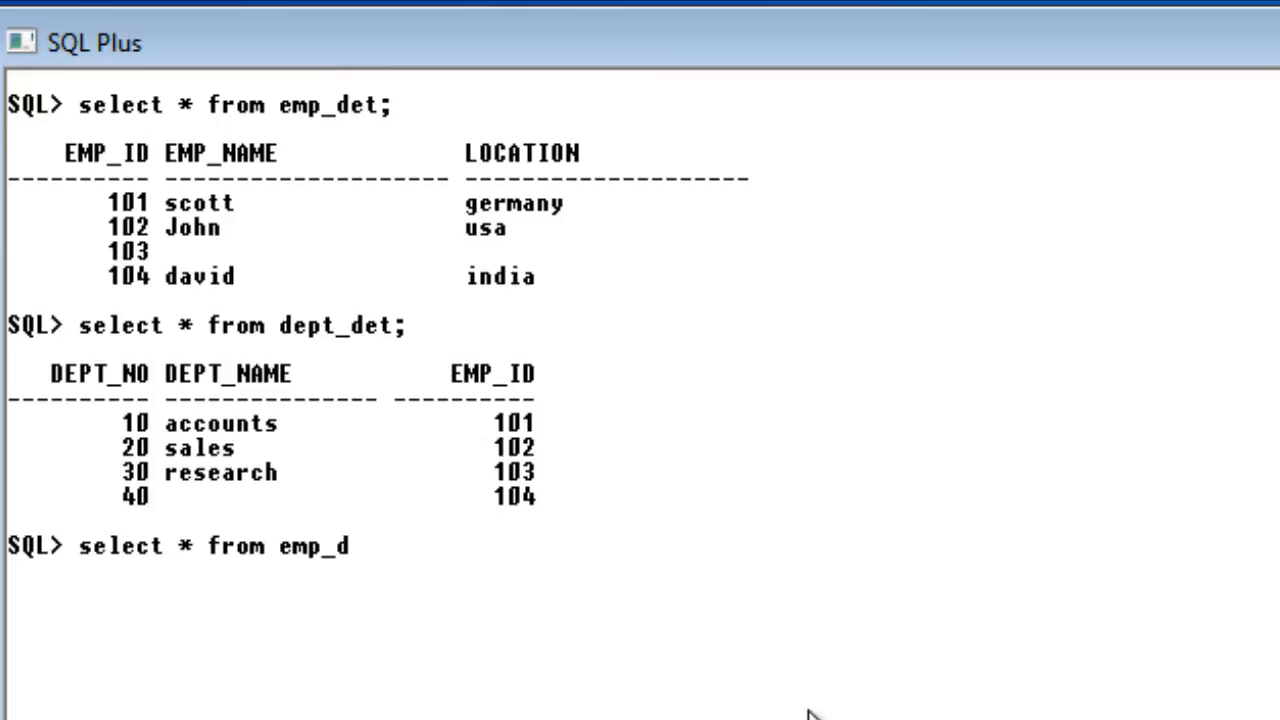
text(et cros)
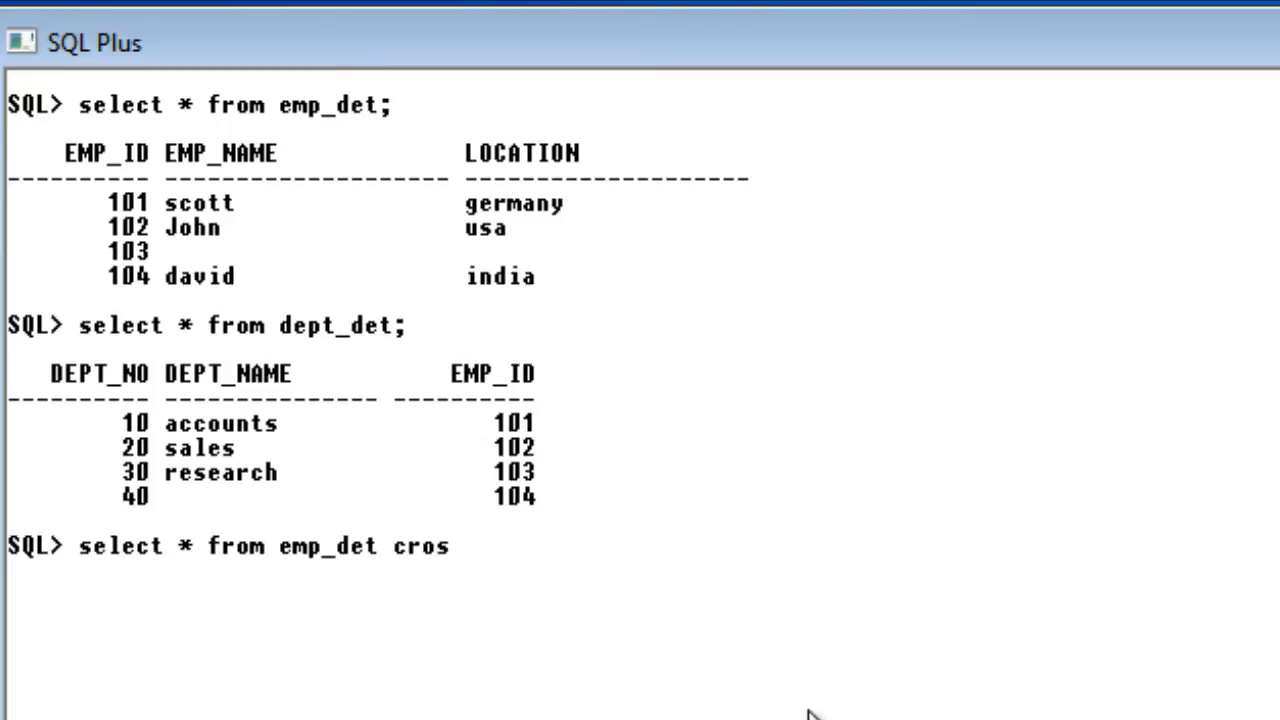
text(s join)
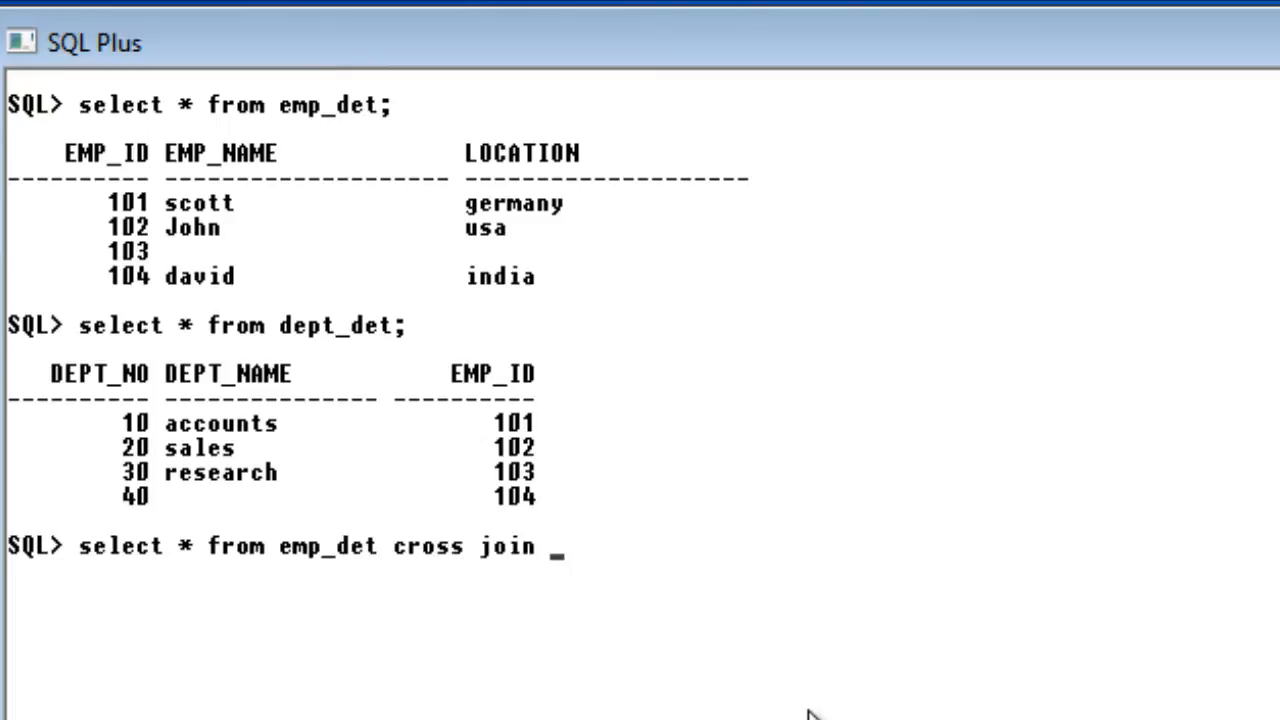
text(dept_)
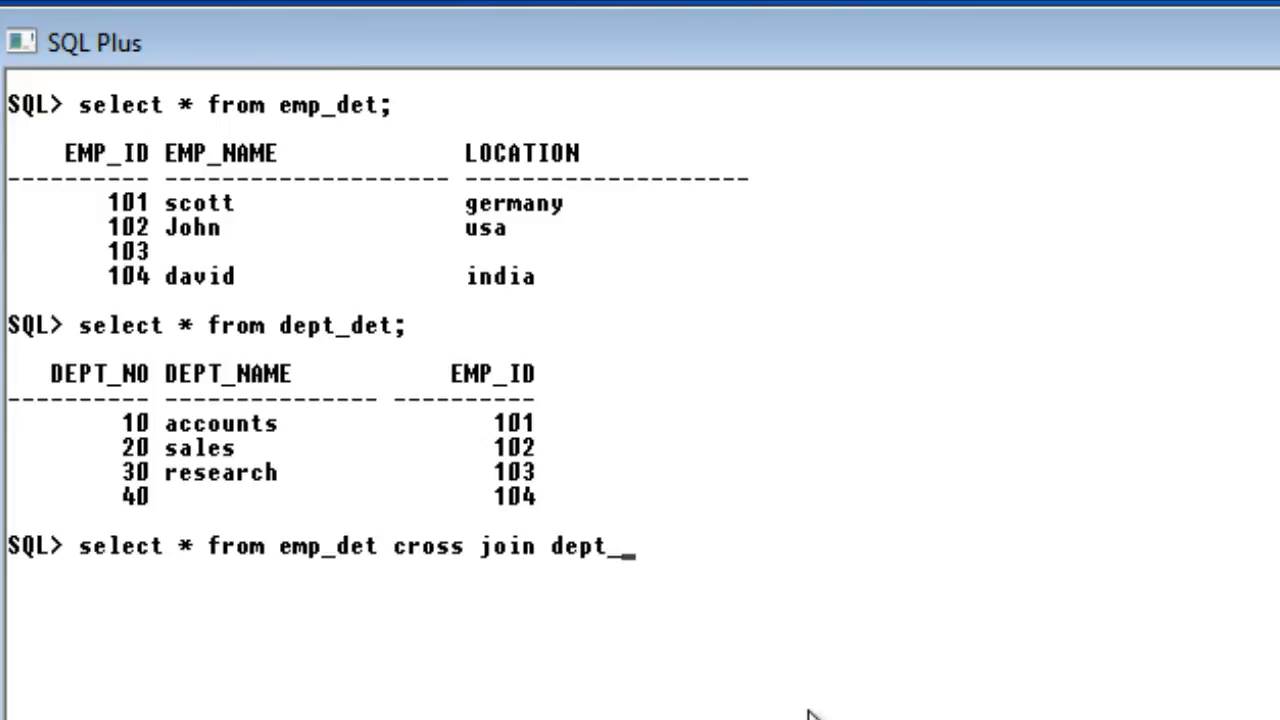
text(det;)
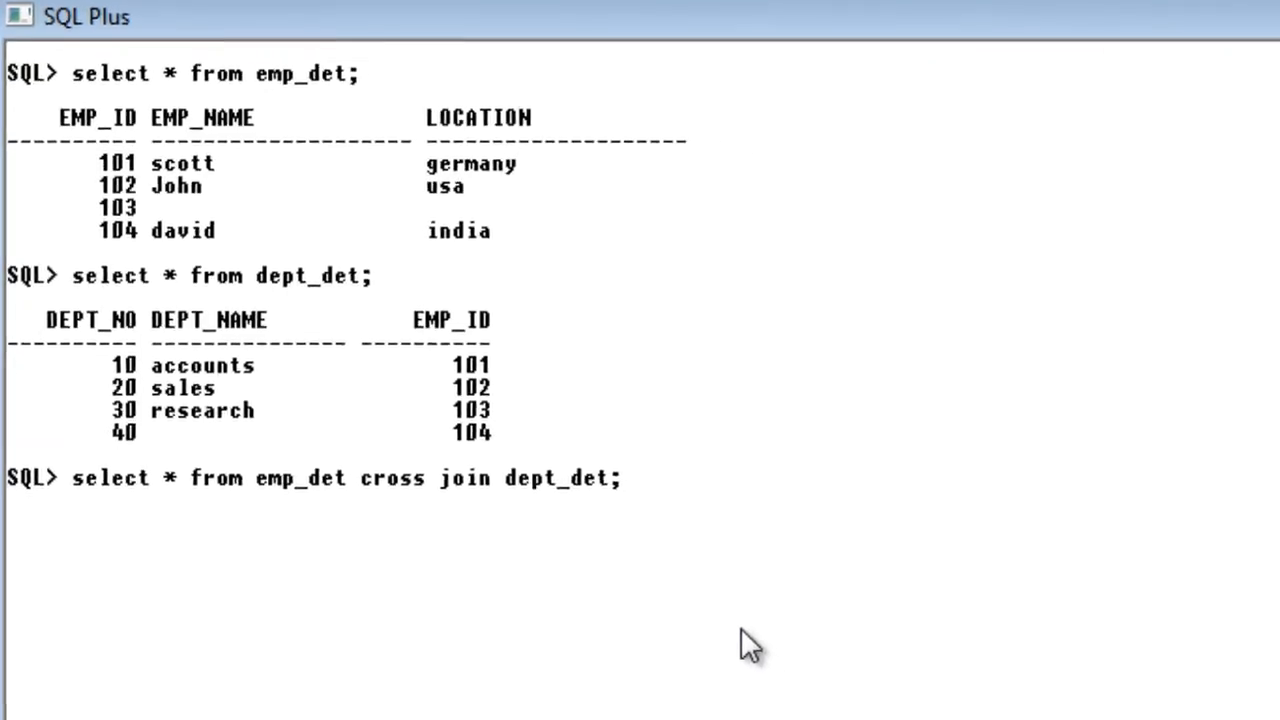
key(Return)
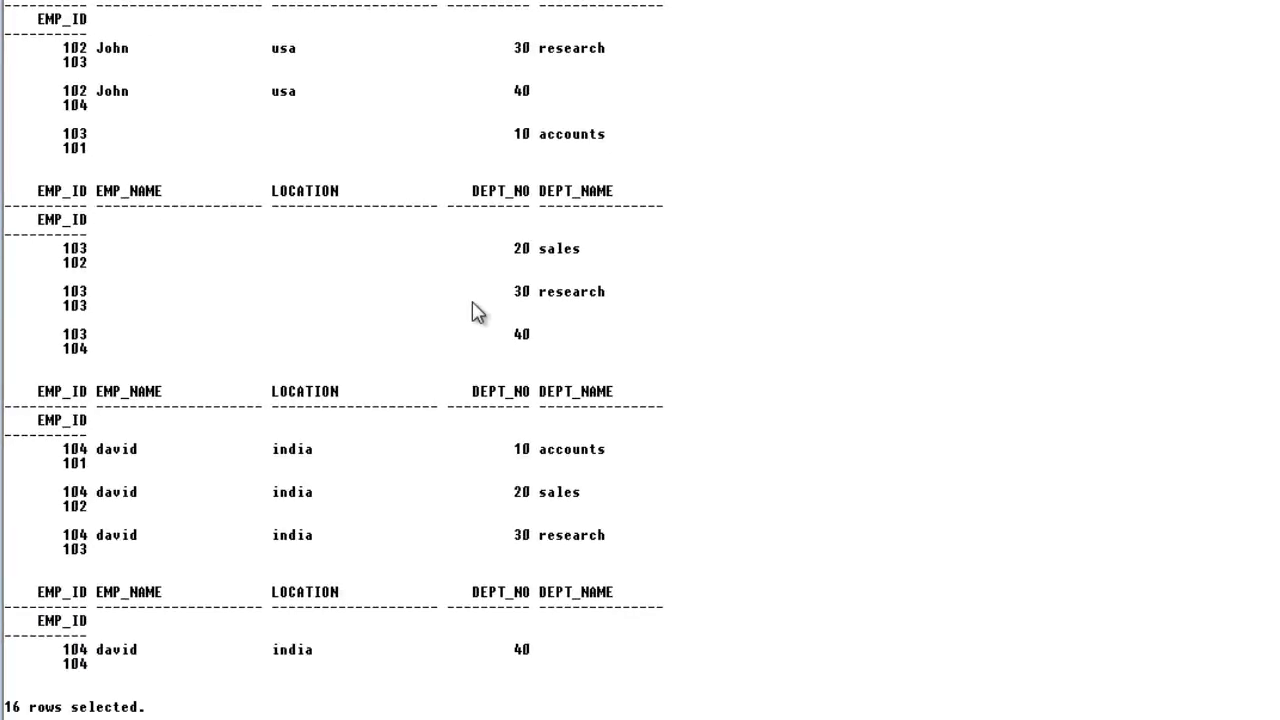
scroll(up, 3)
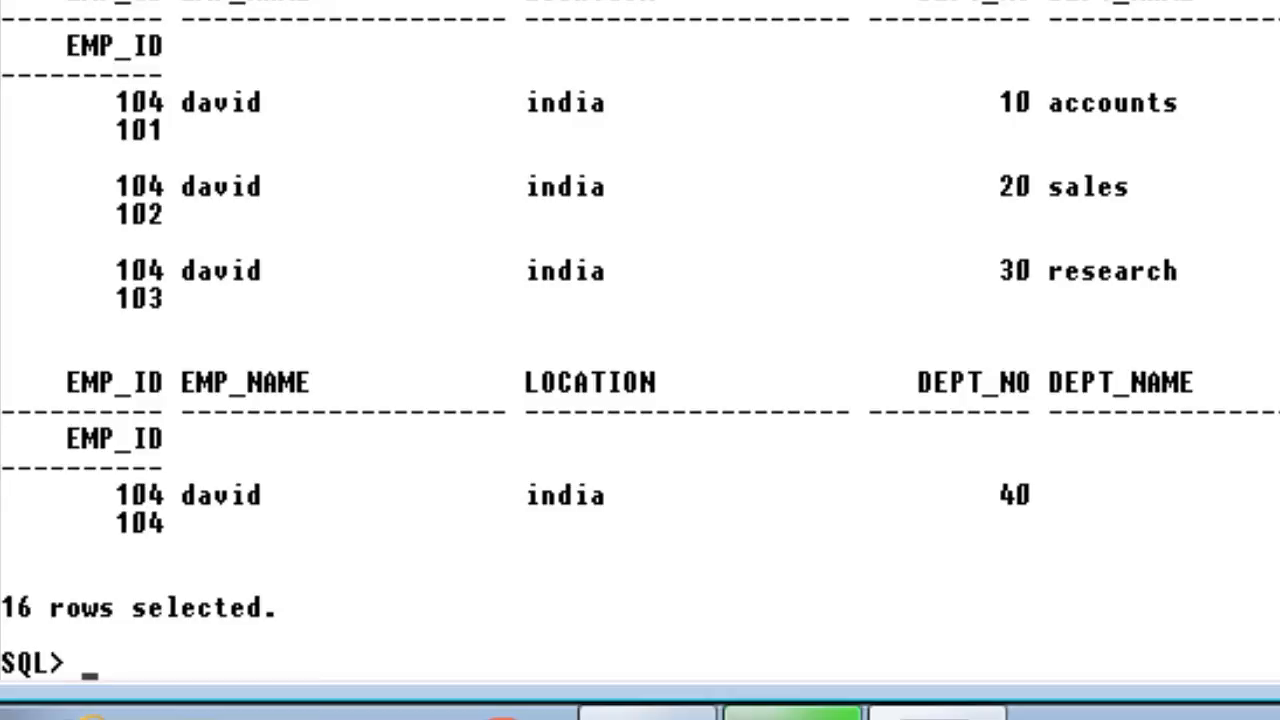
Set lines 120 and pages 120 so the output prints without wrapping.
text(set l)
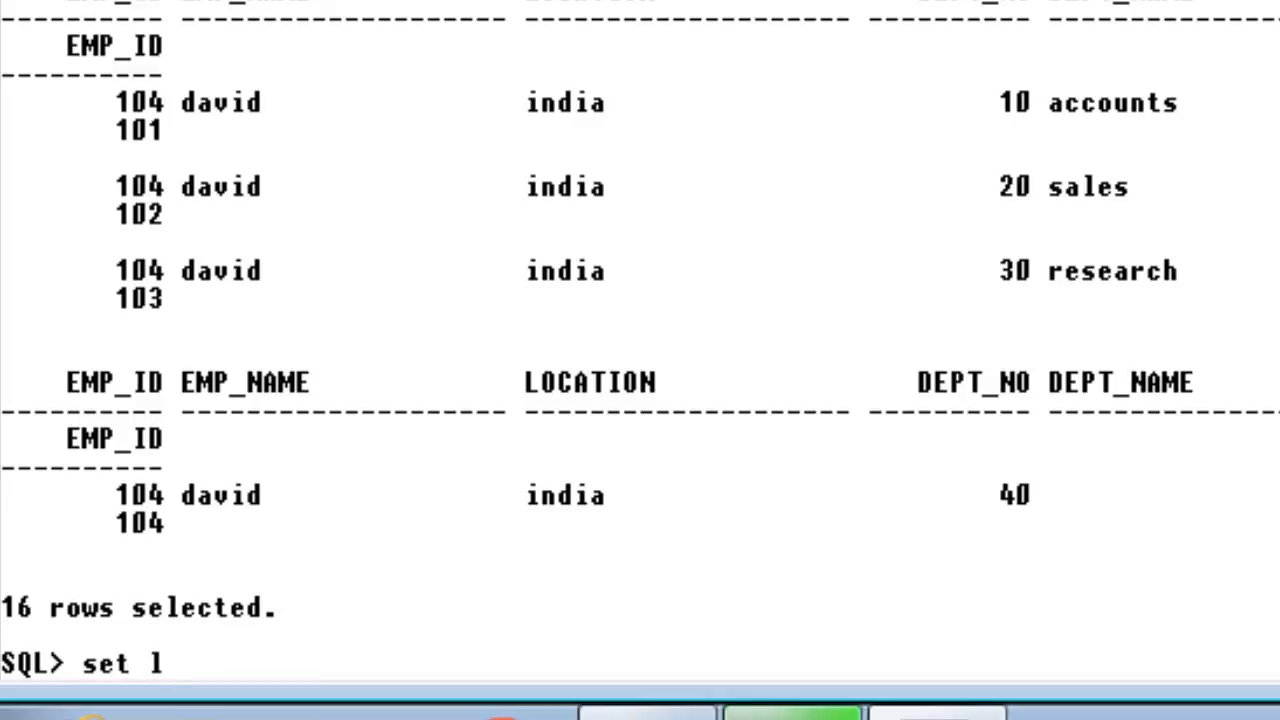
text(ines)
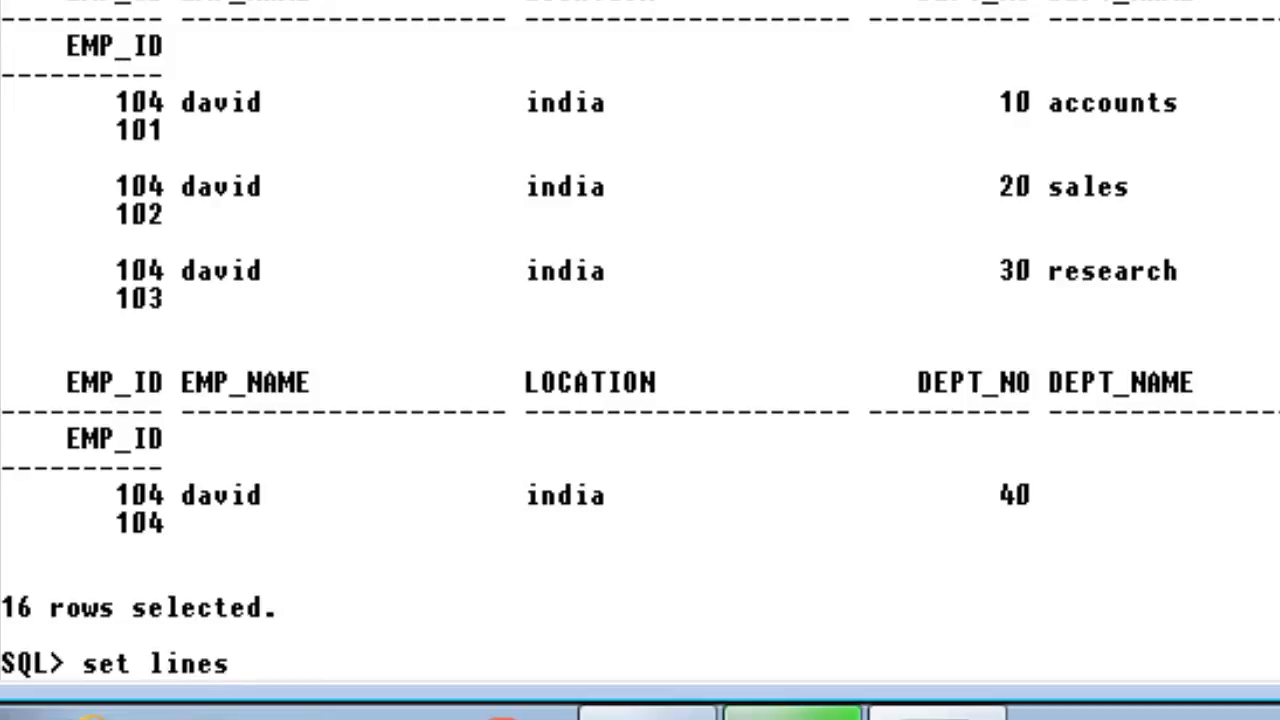
text(120)
text(set)
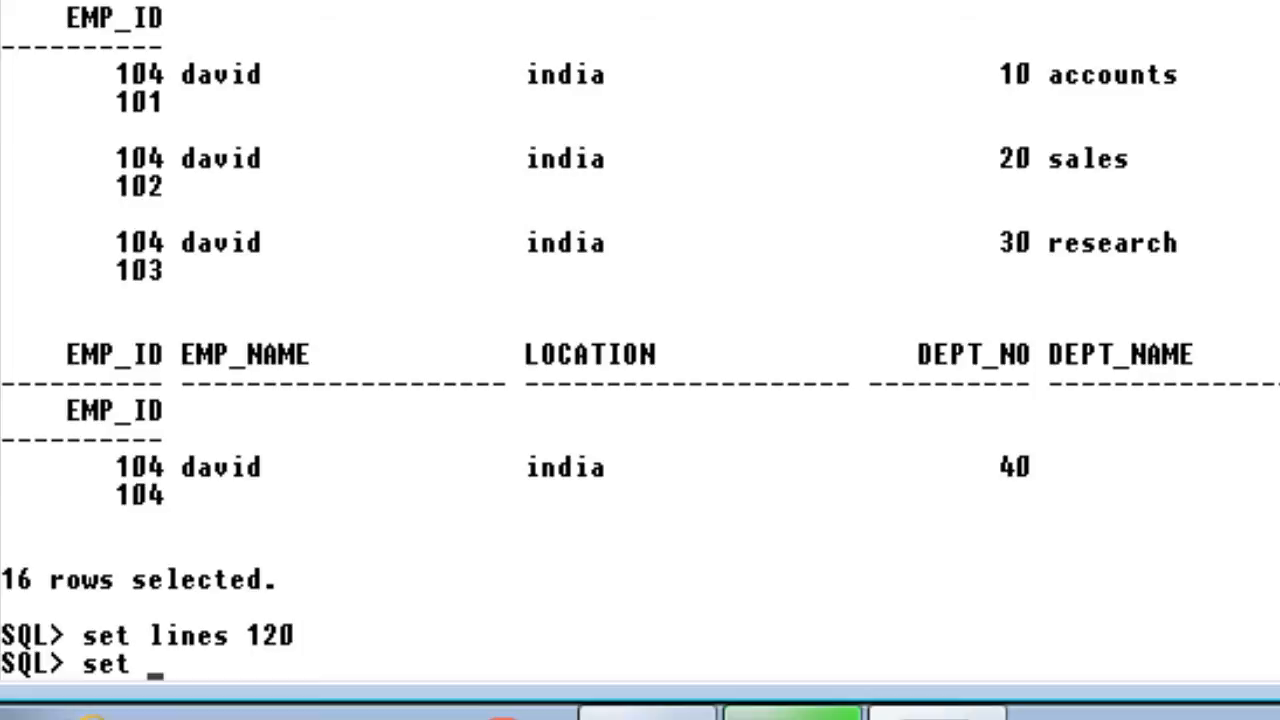
text(pages 1)
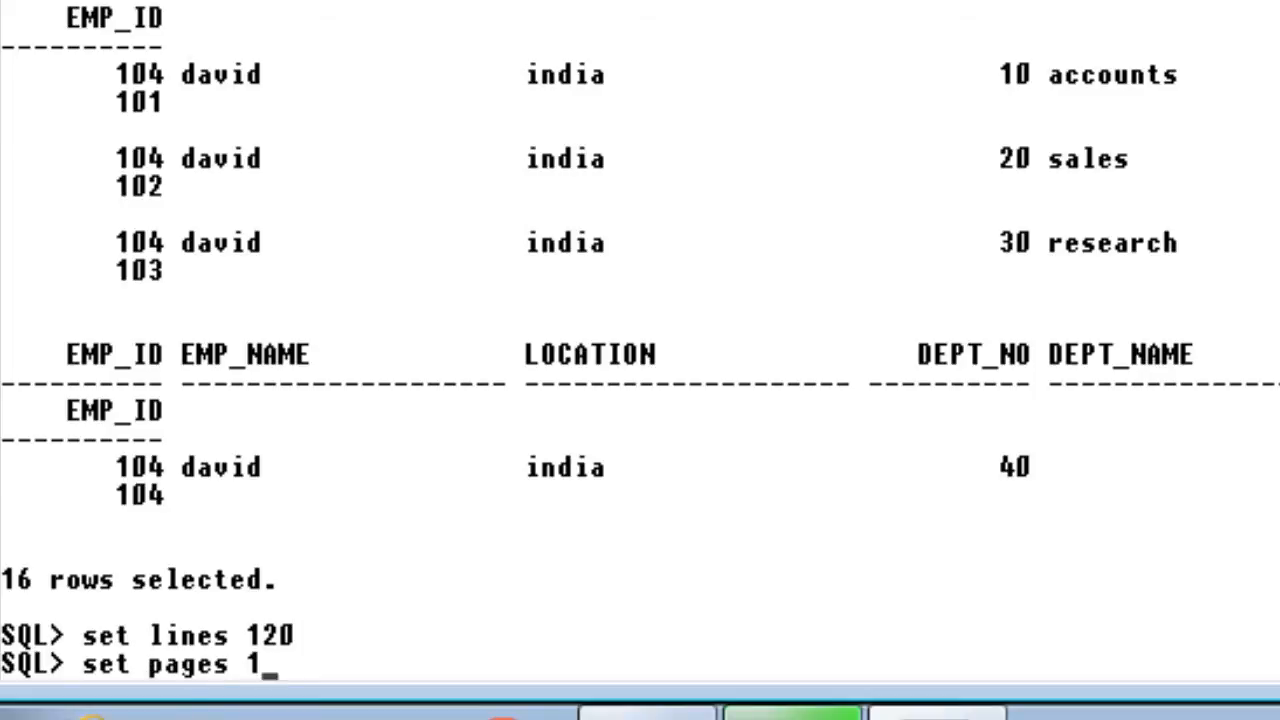
text(20)
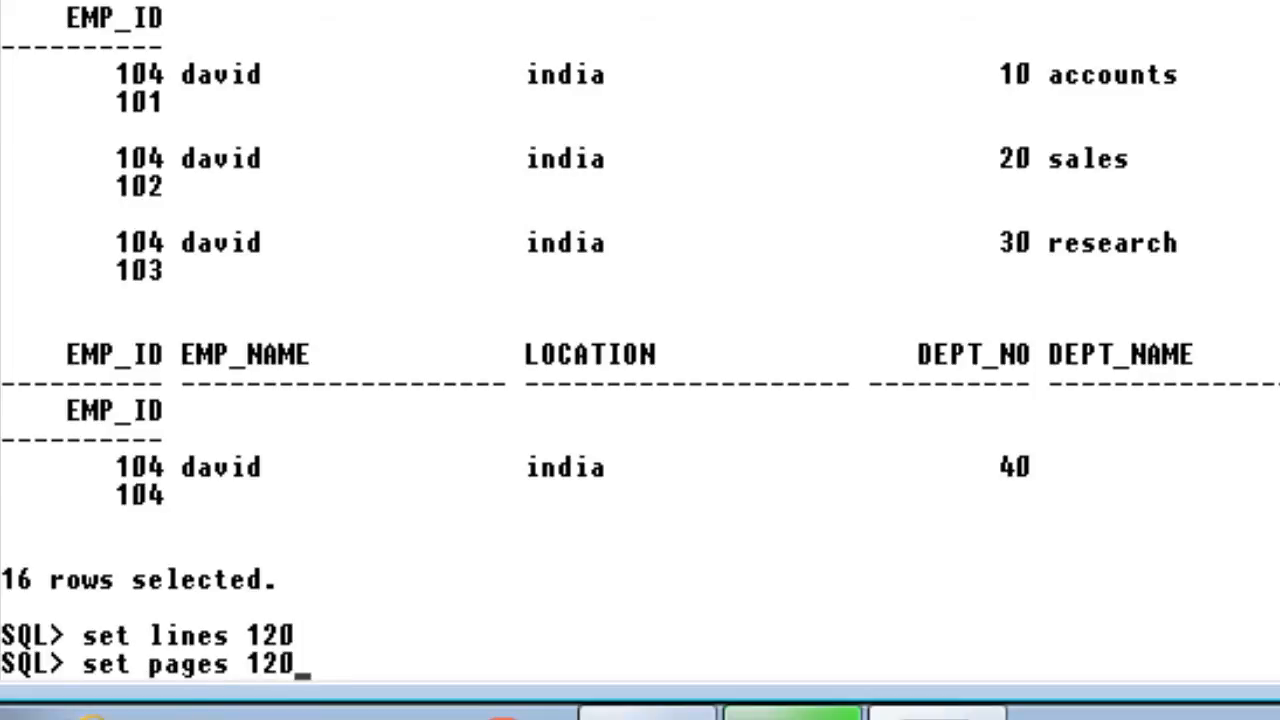
key(Return)
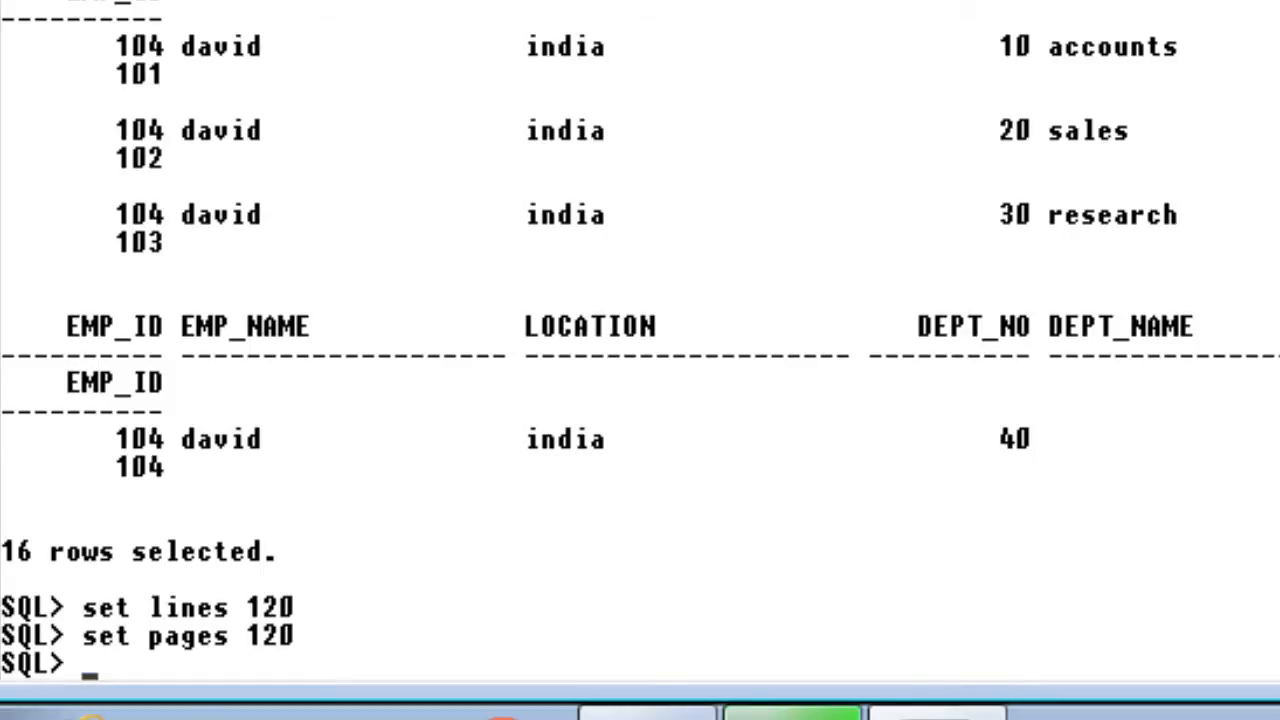
mouse_move(290, 644)
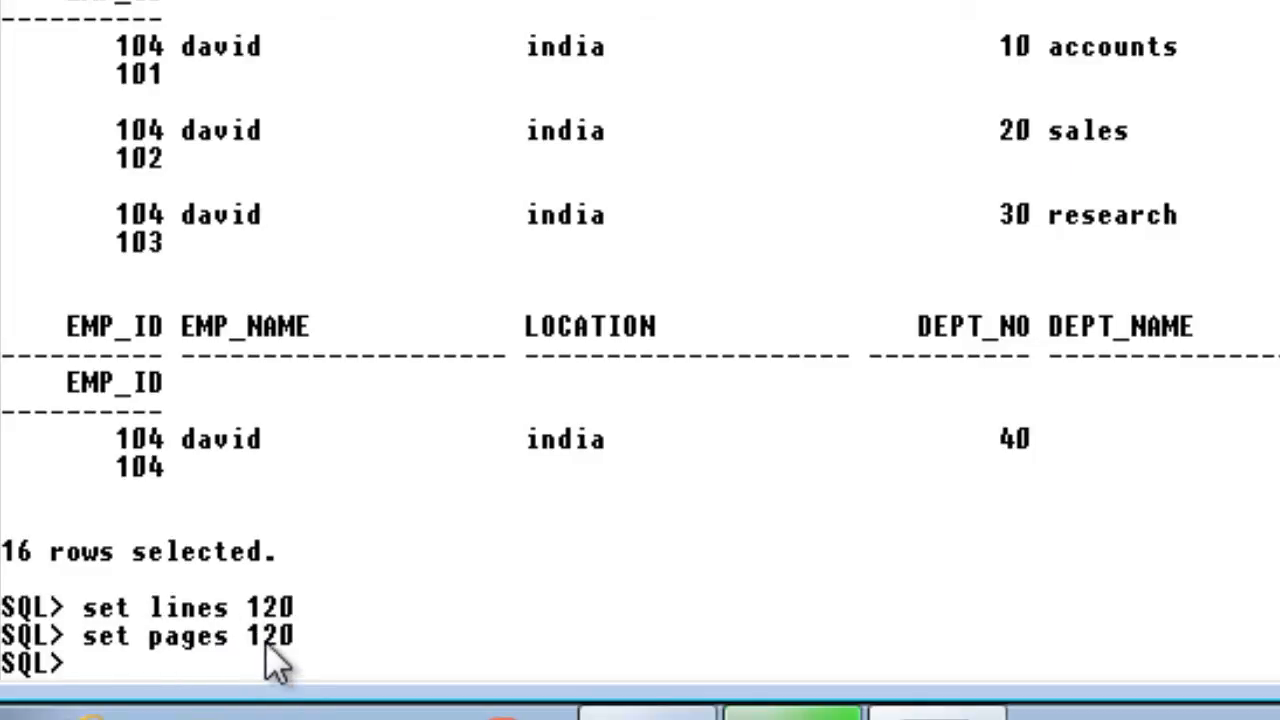
mouse_move(550, 684)
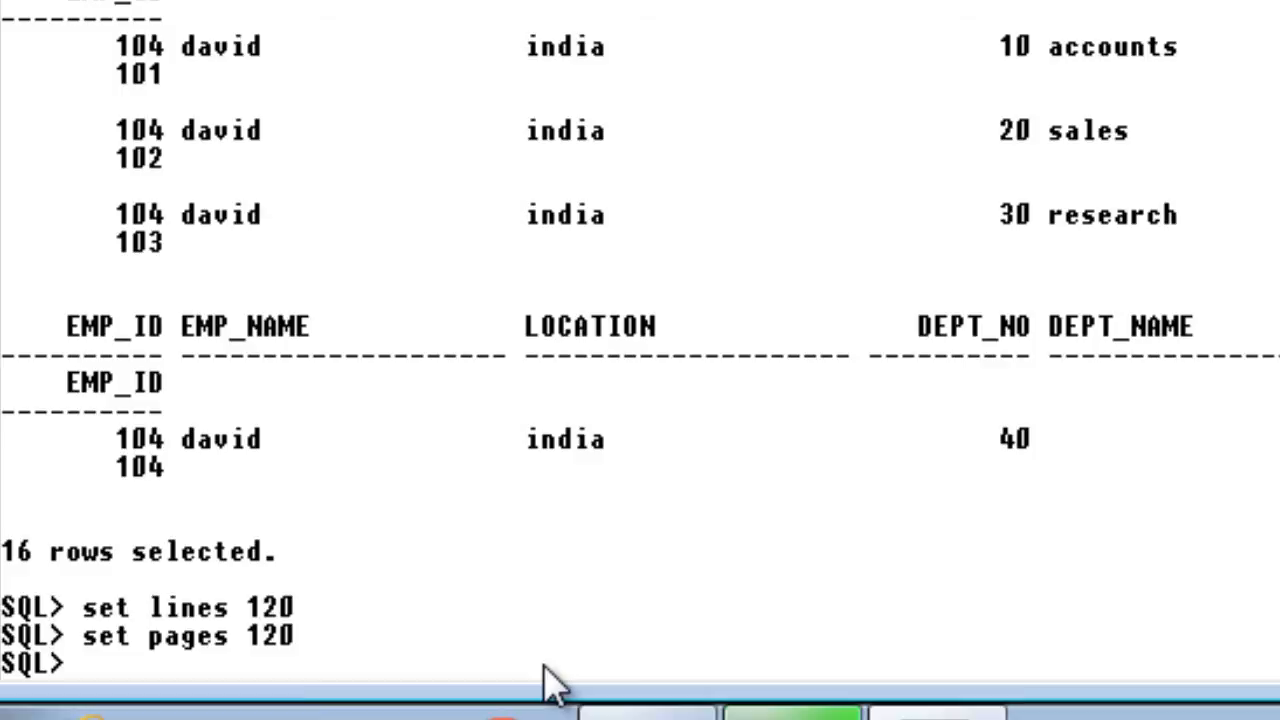
text(select * from emp_det cross join dept_det;)
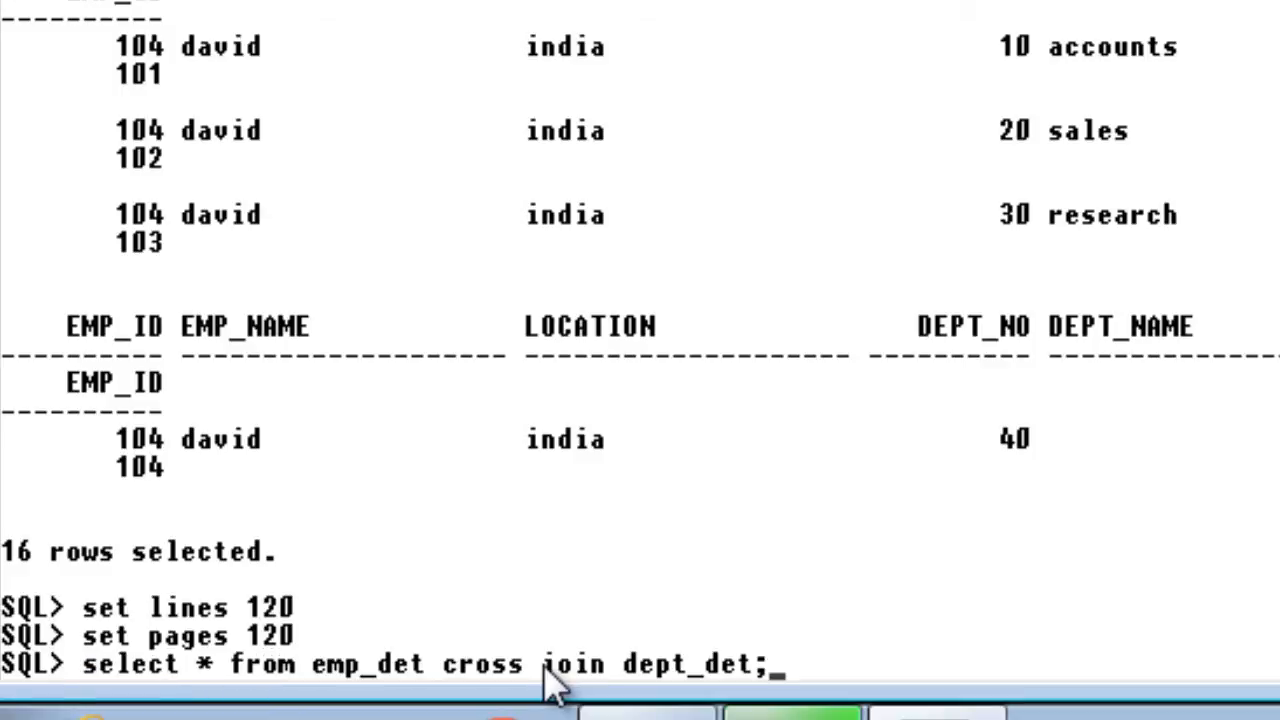
key(Return)
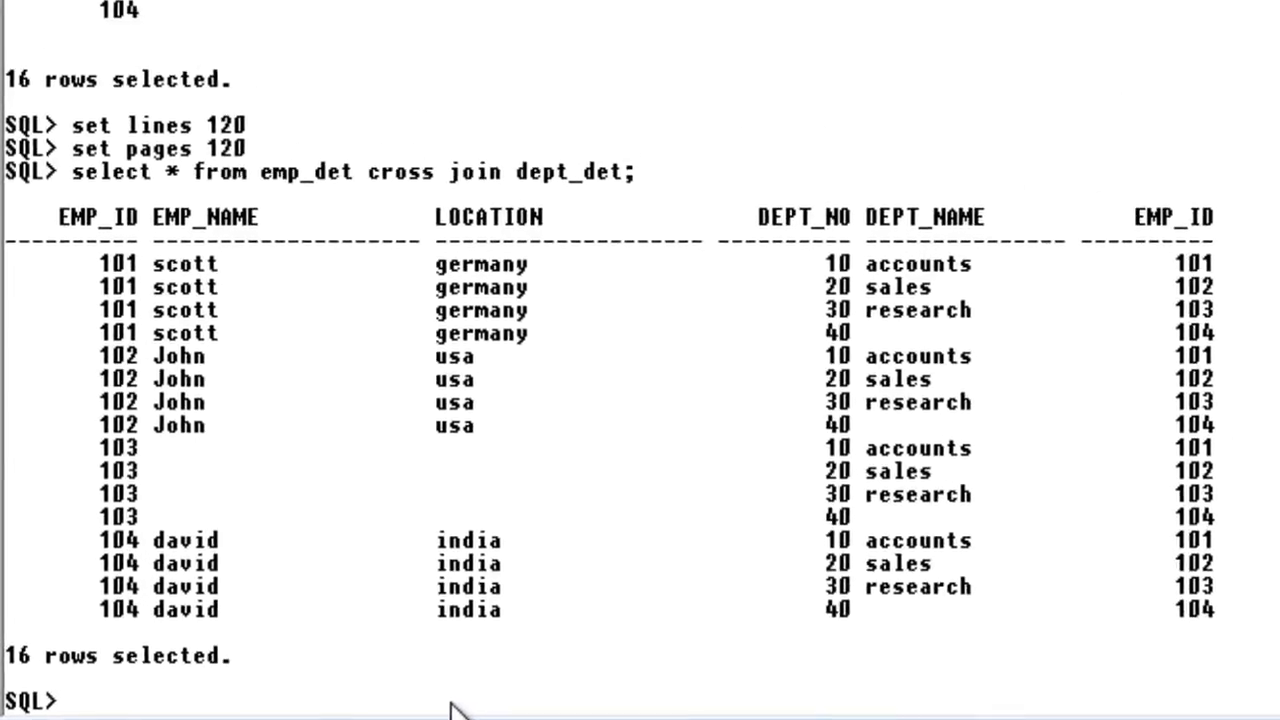
scroll(up, 3)
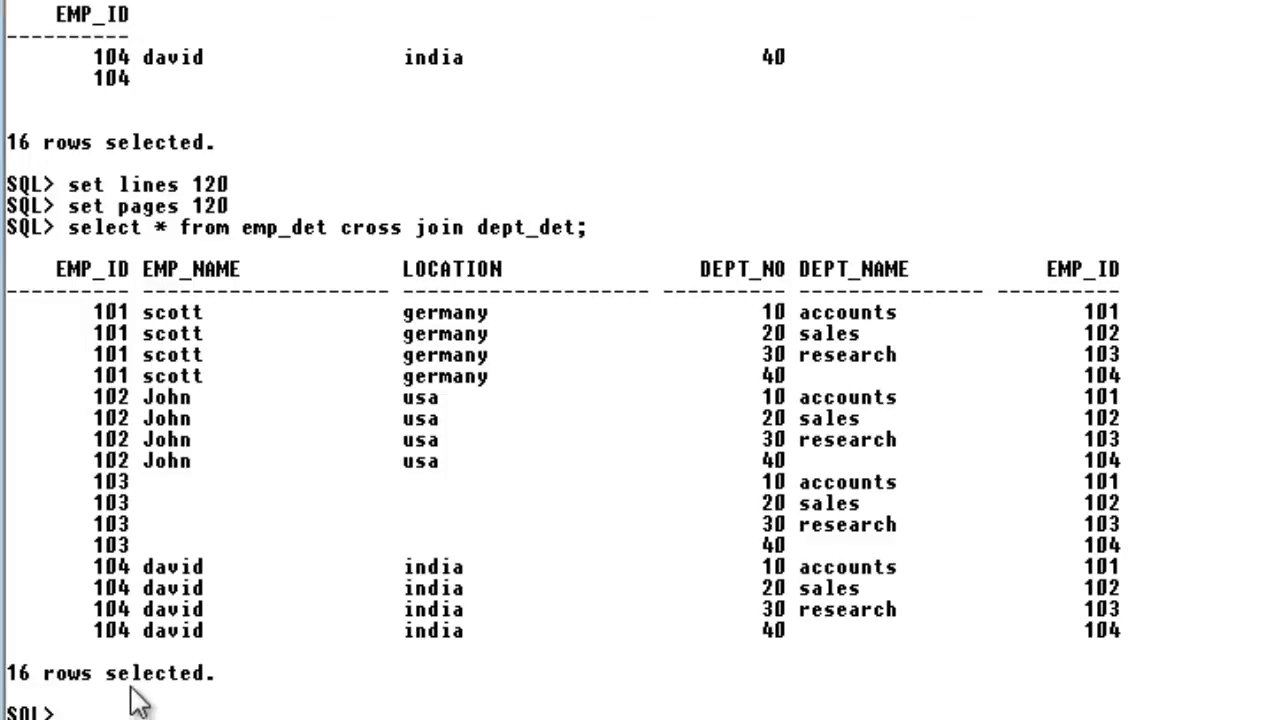
mouse_move(176, 460)
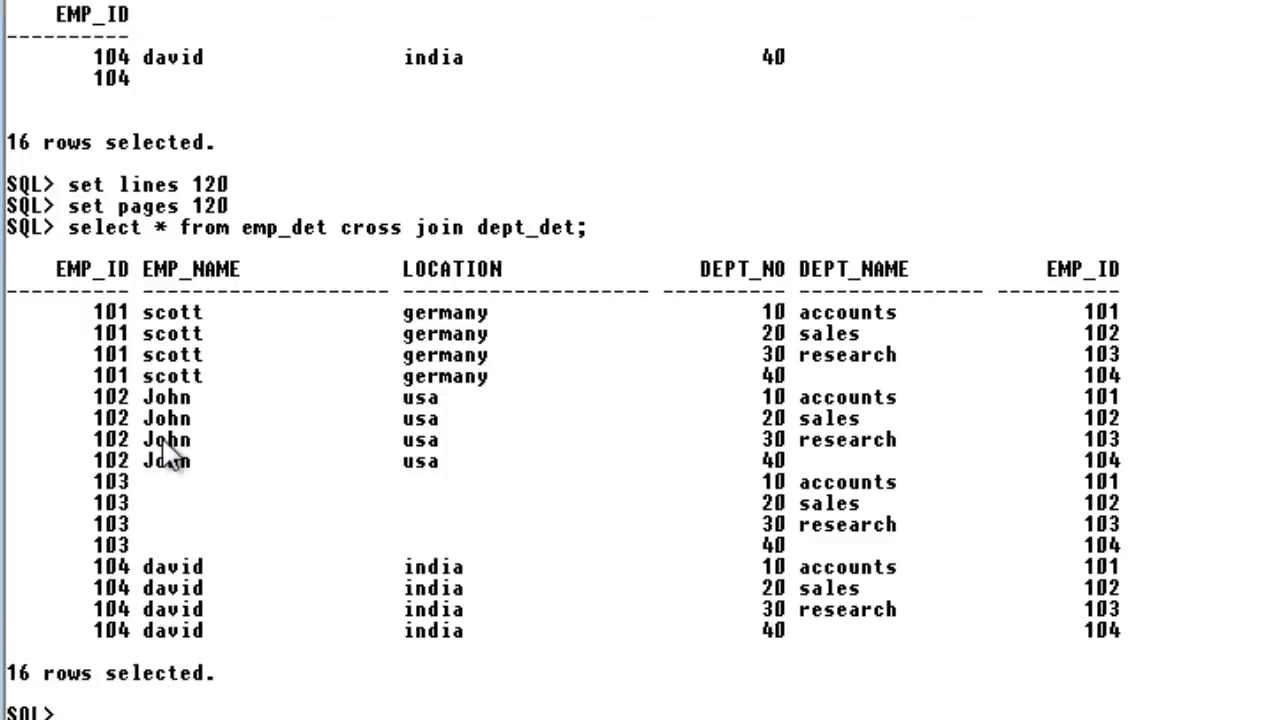
mouse_move(180, 544)
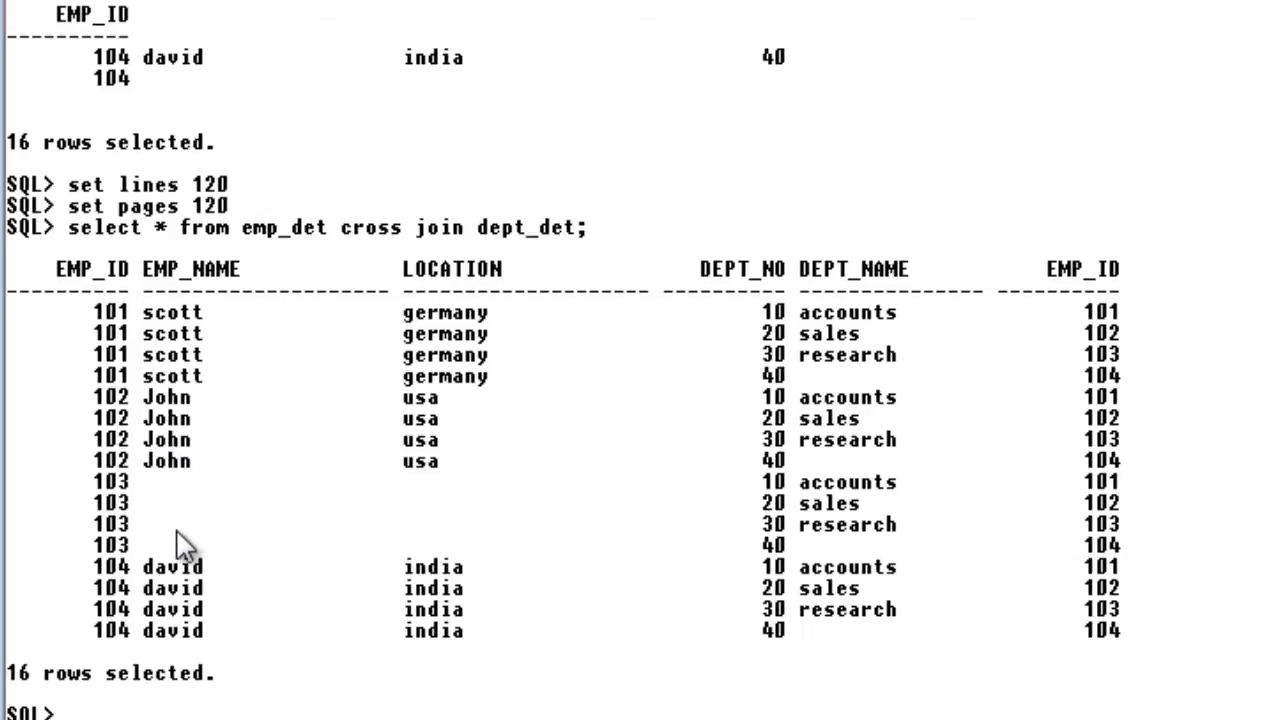
mouse_move(116, 414)
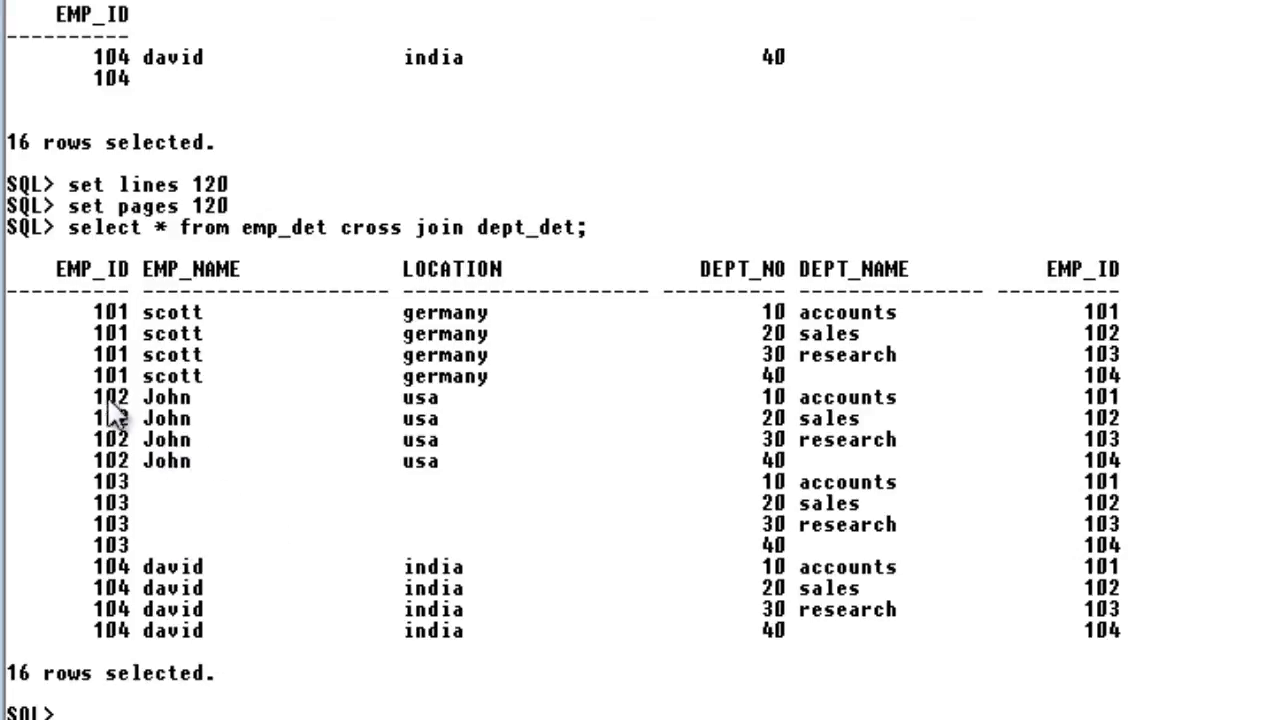
mouse_move(100, 290)
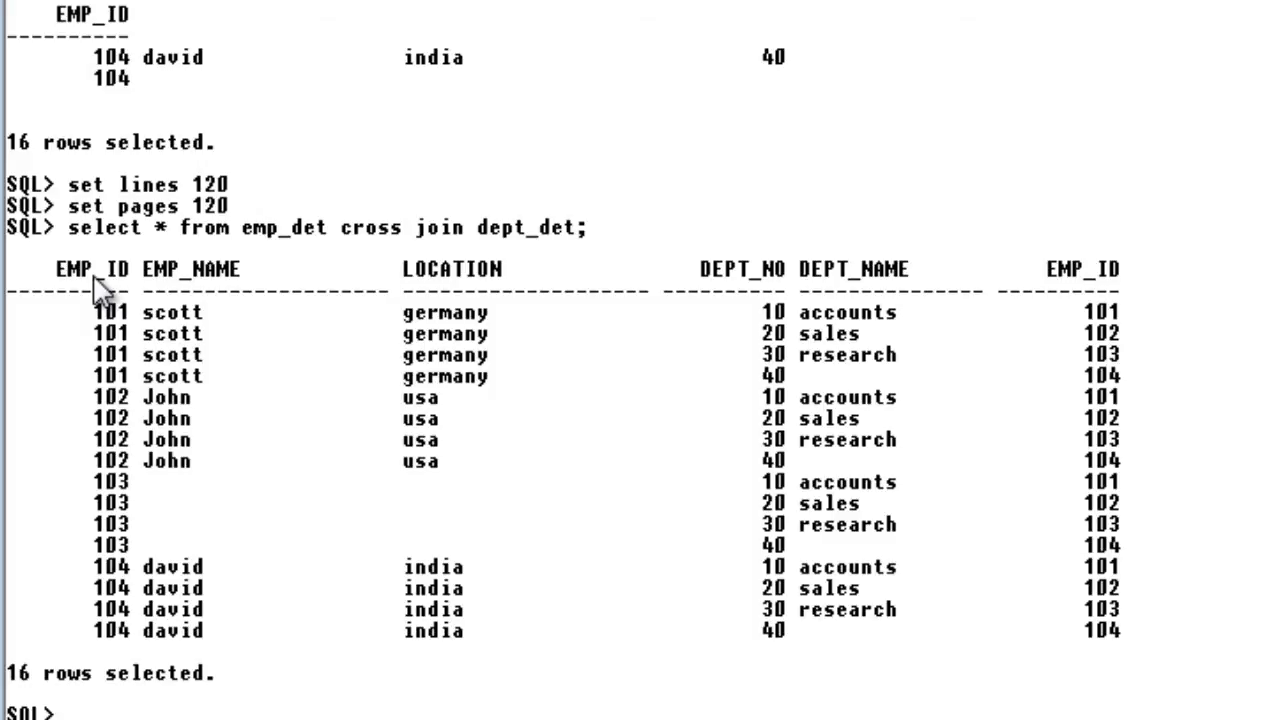
mouse_move(916, 296)
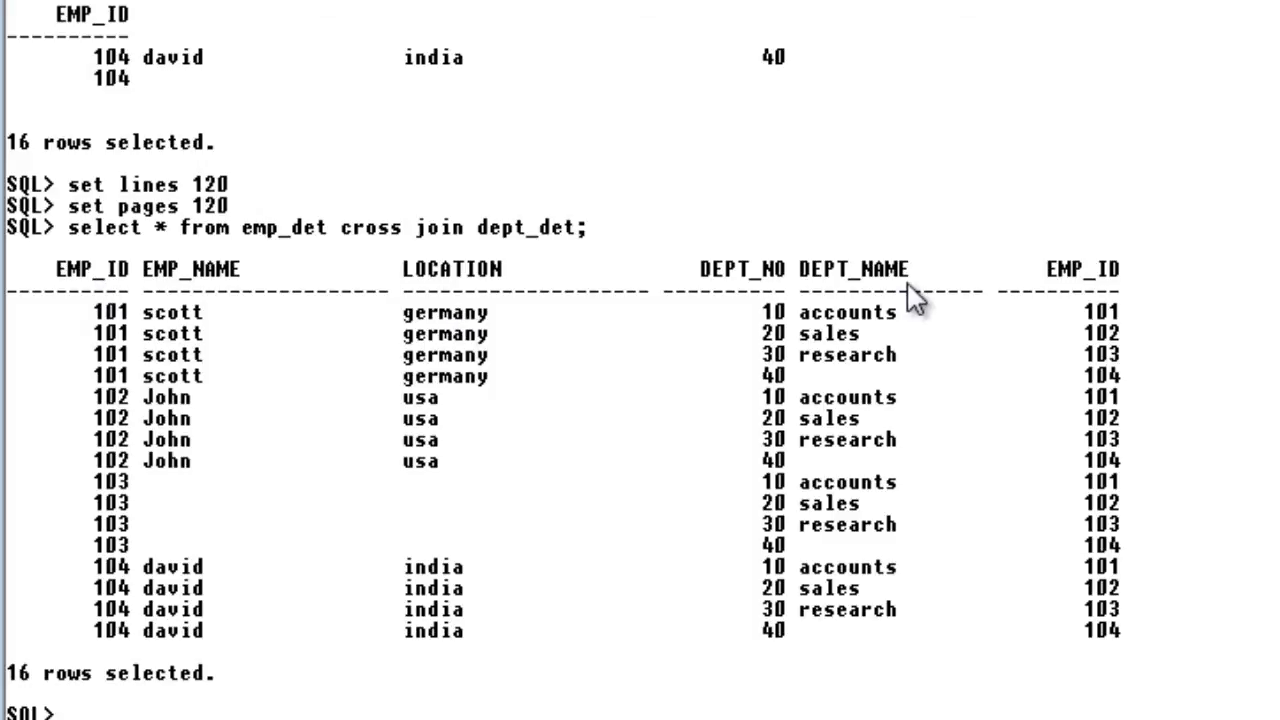
mouse_move(700, 350)
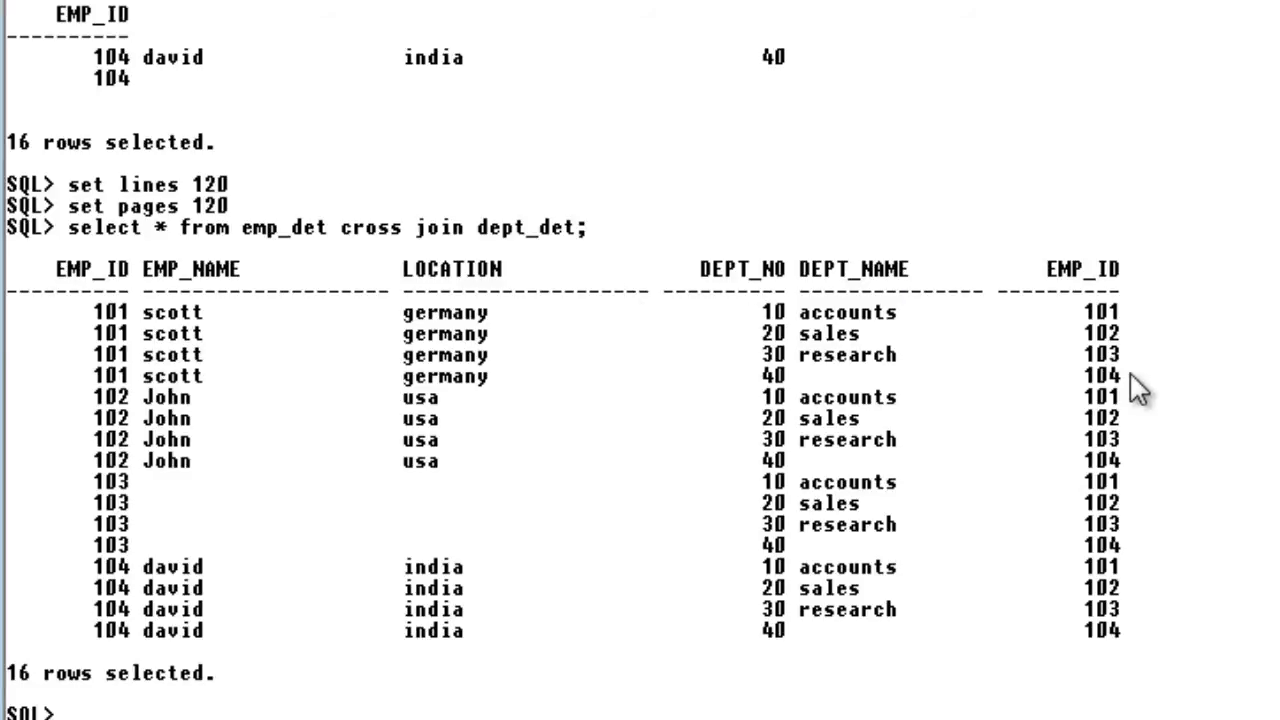
mouse_move(364, 410)
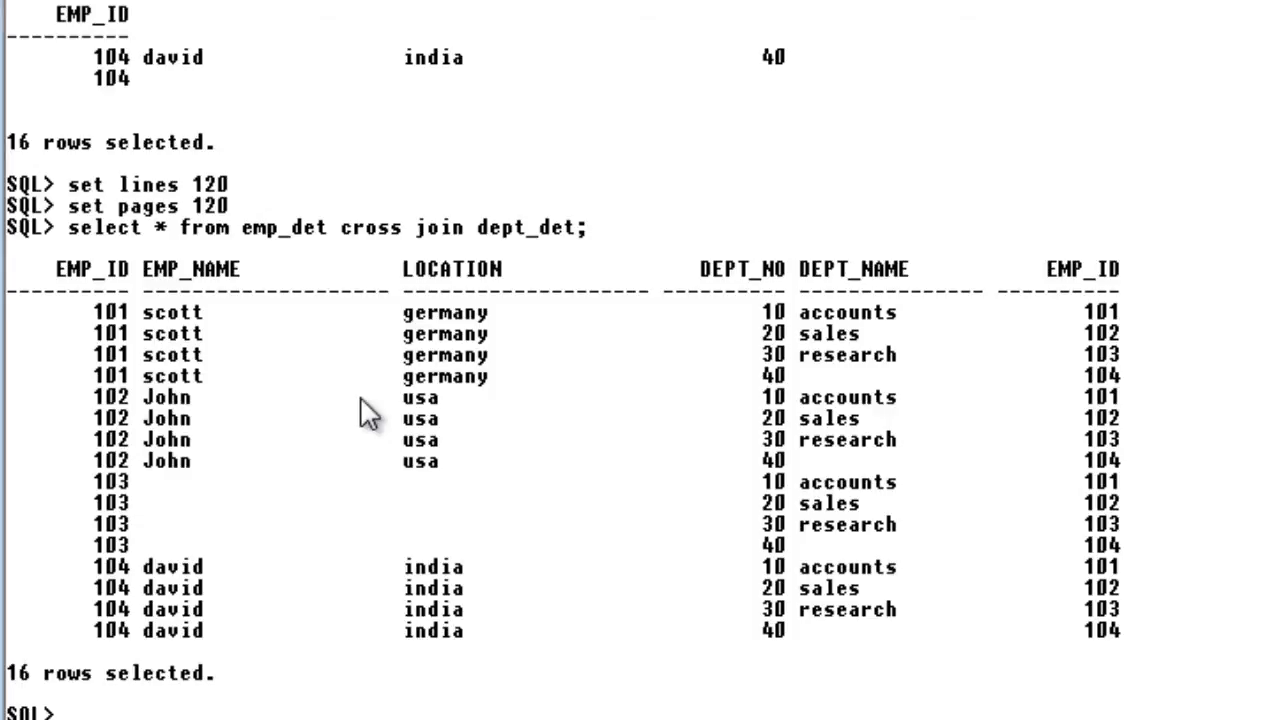
mouse_move(690, 444)
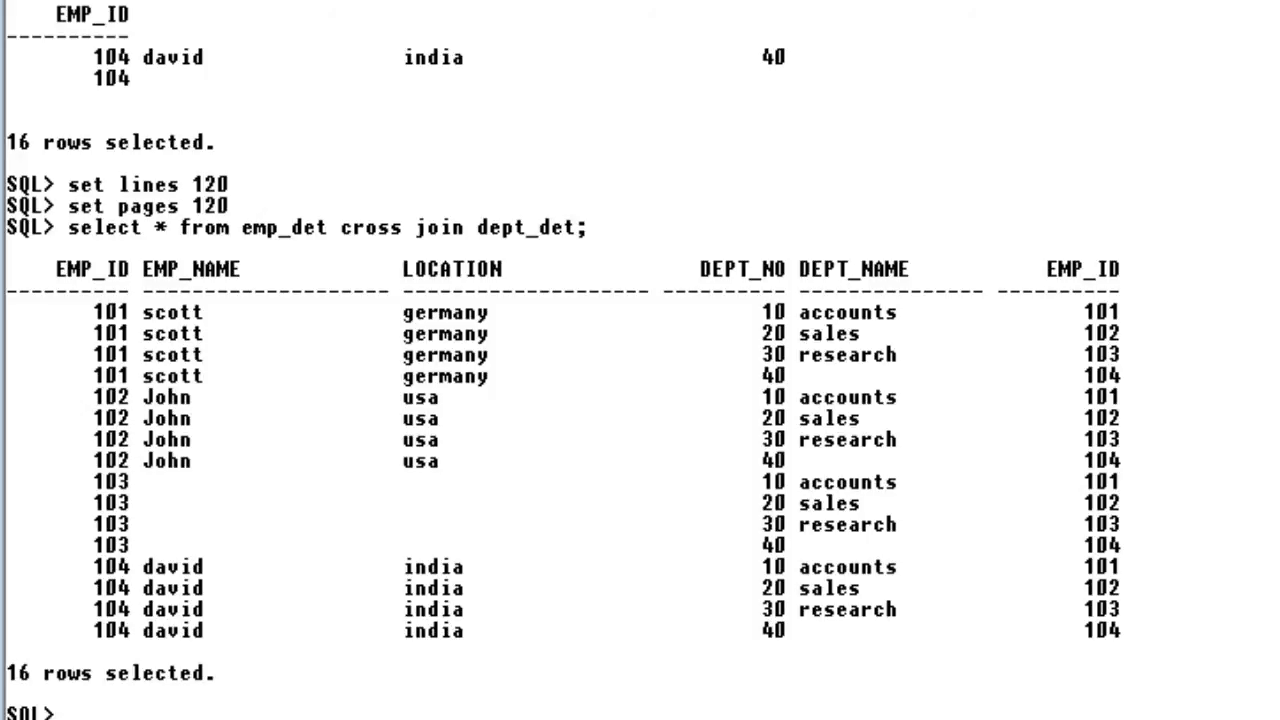
Clear the screen with cl scr, then list all 14 rows of the emp table.
text(cl scr)
text(set tim)
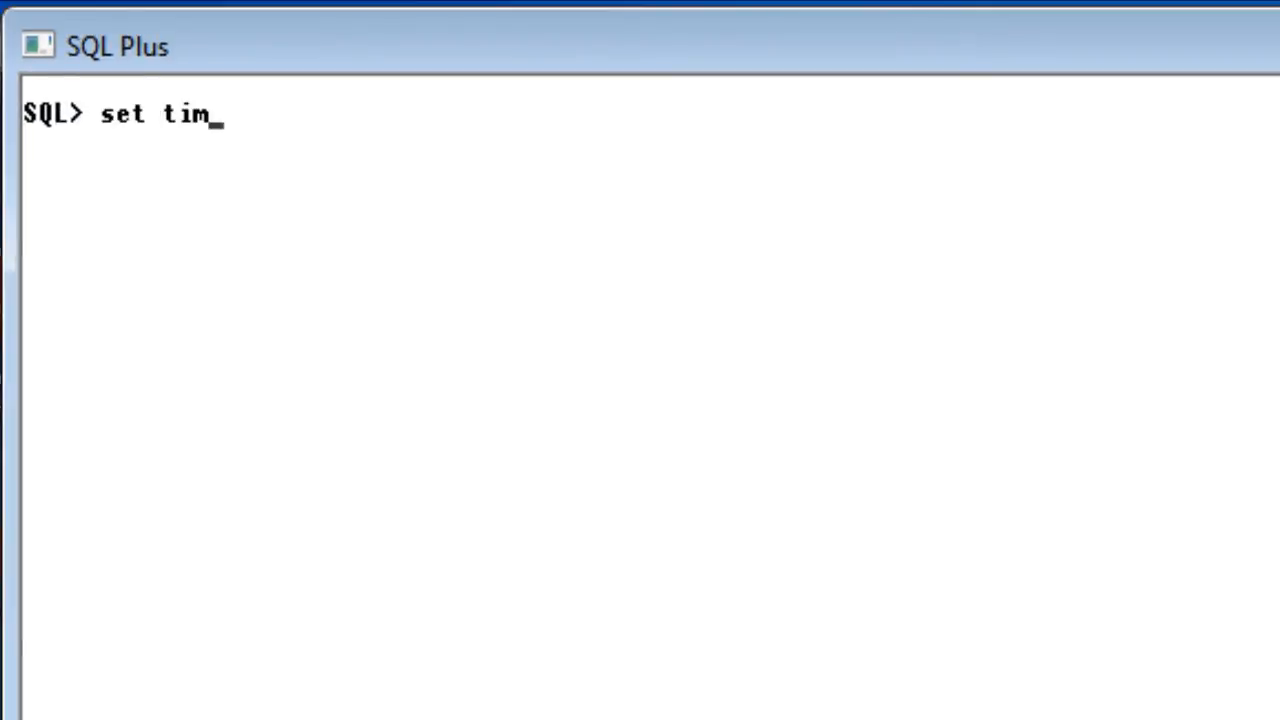
key(Backspace)
text(sele)
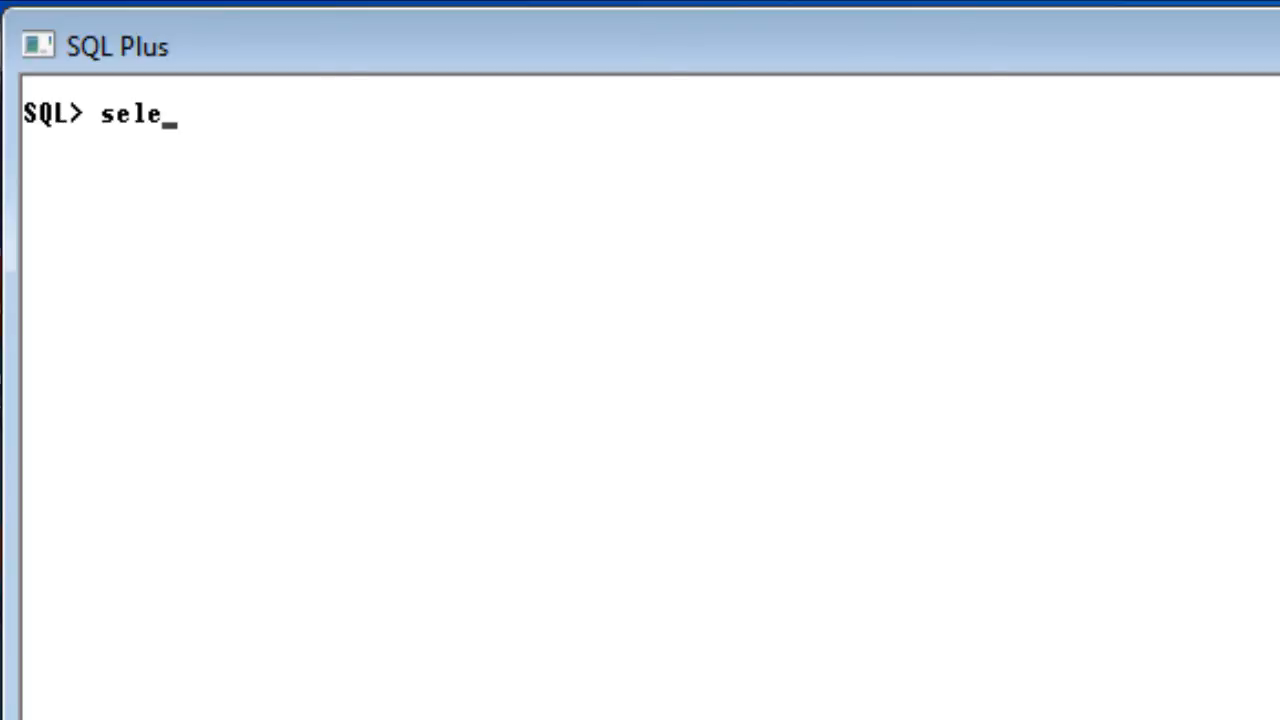
text(ct)
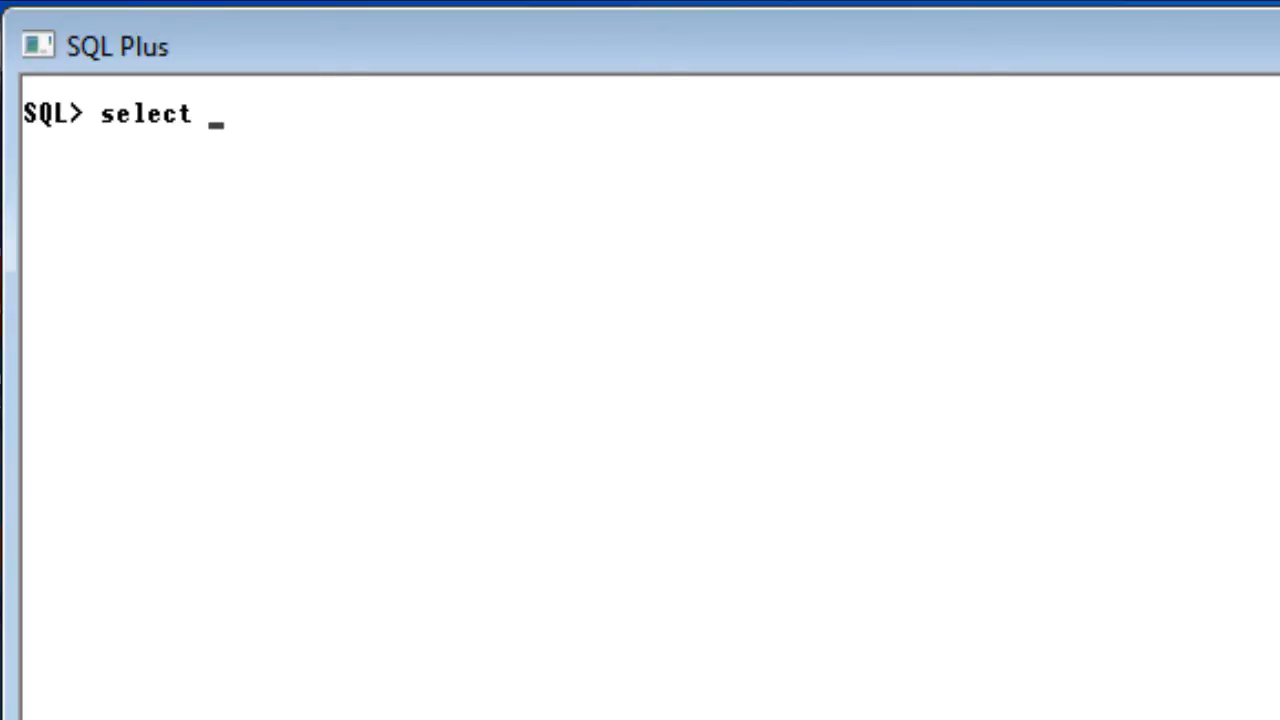
text(* from em)
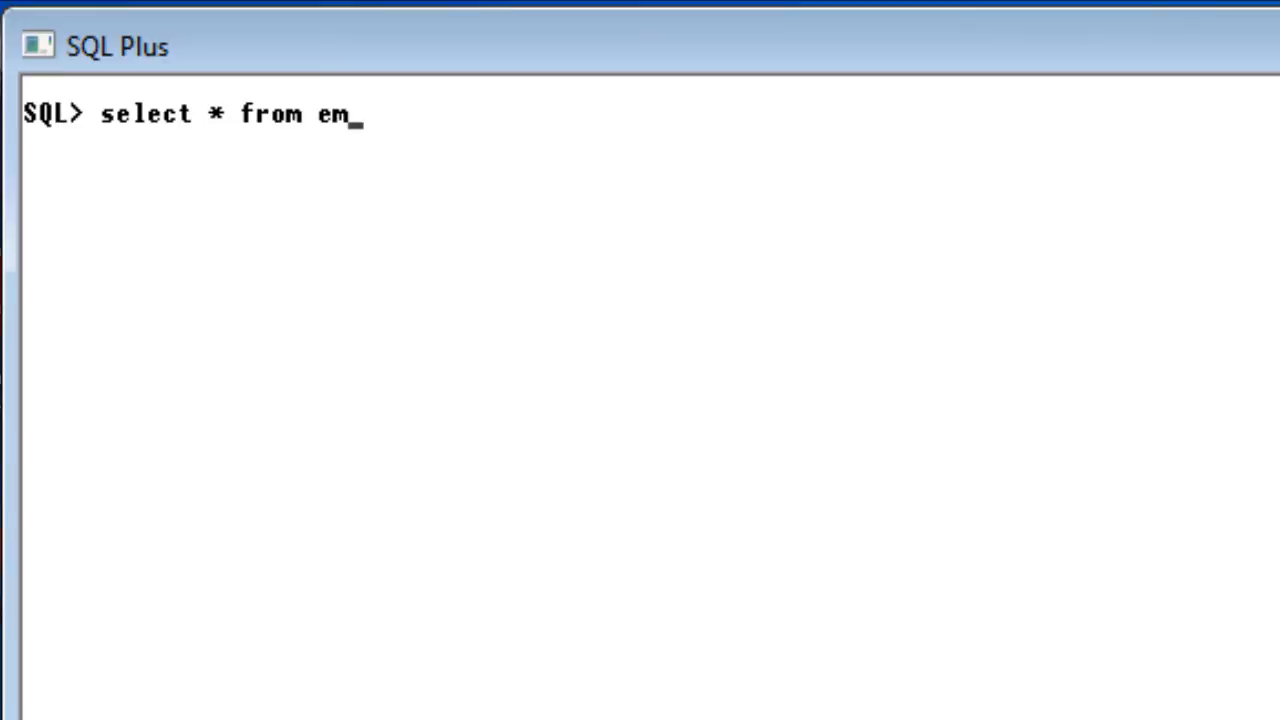
key(Return)
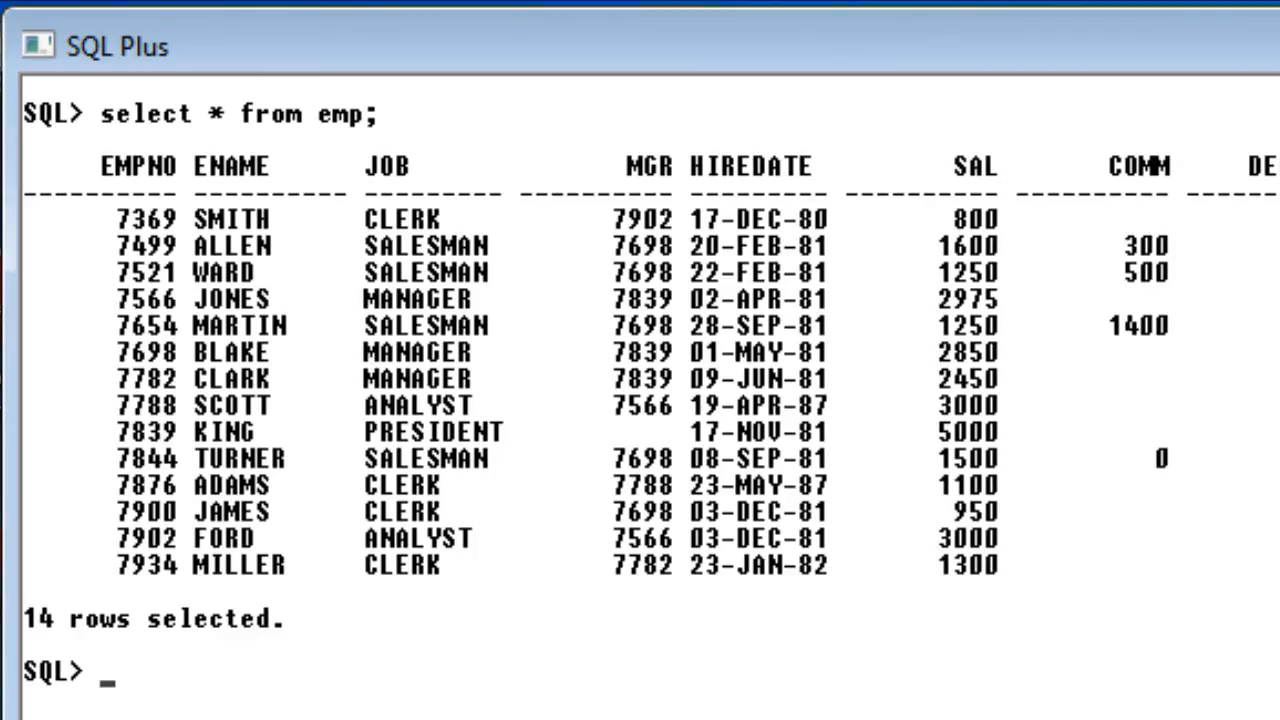
mouse_move(570, 256)
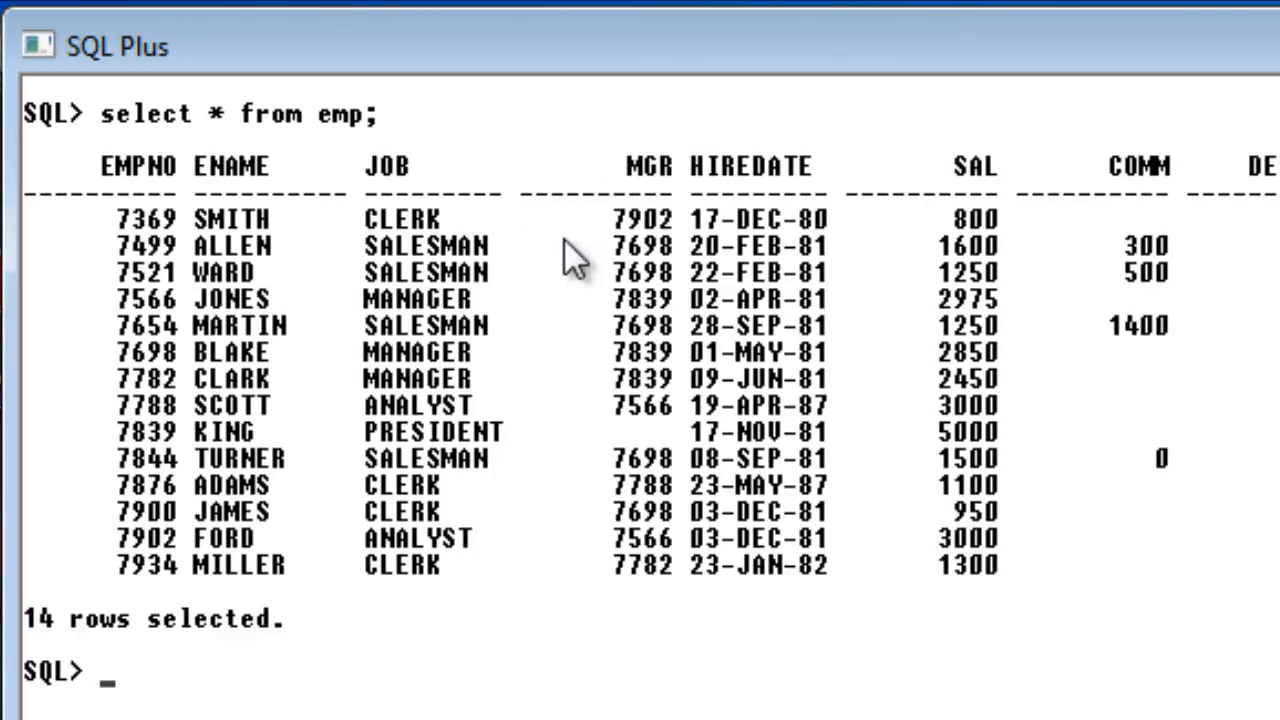
mouse_move(576, 260)
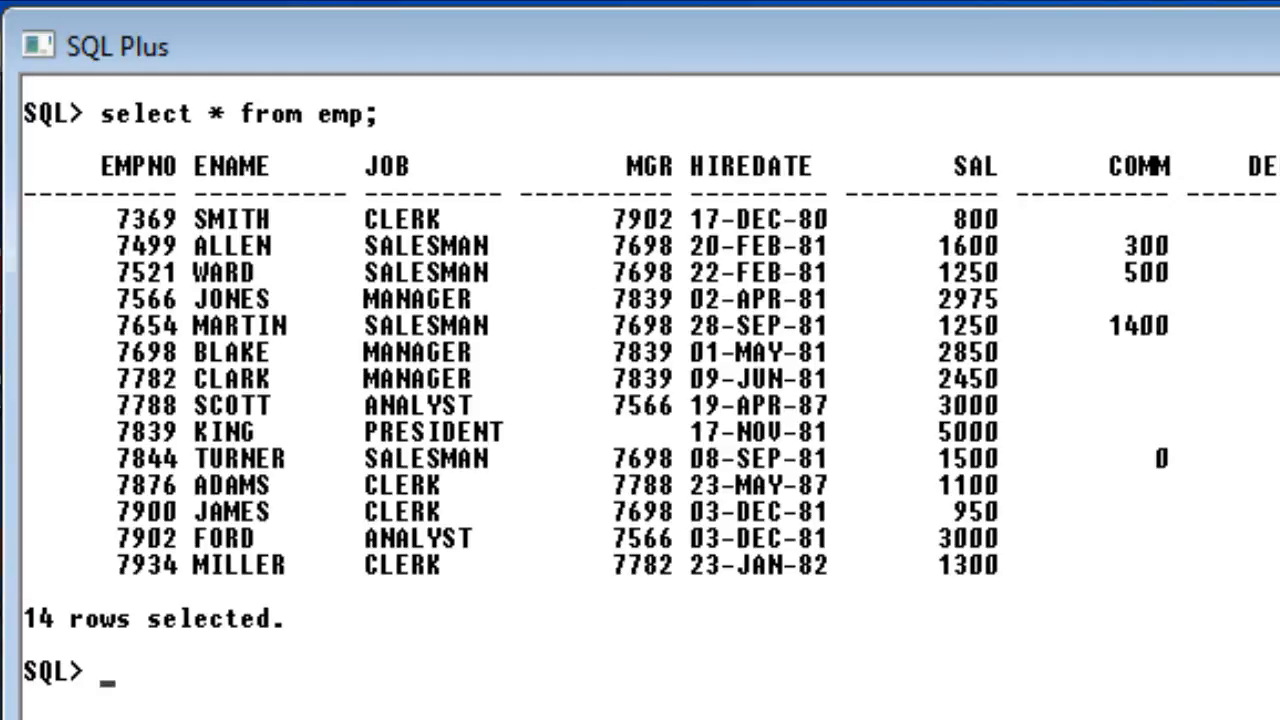
mouse_move(230, 310)
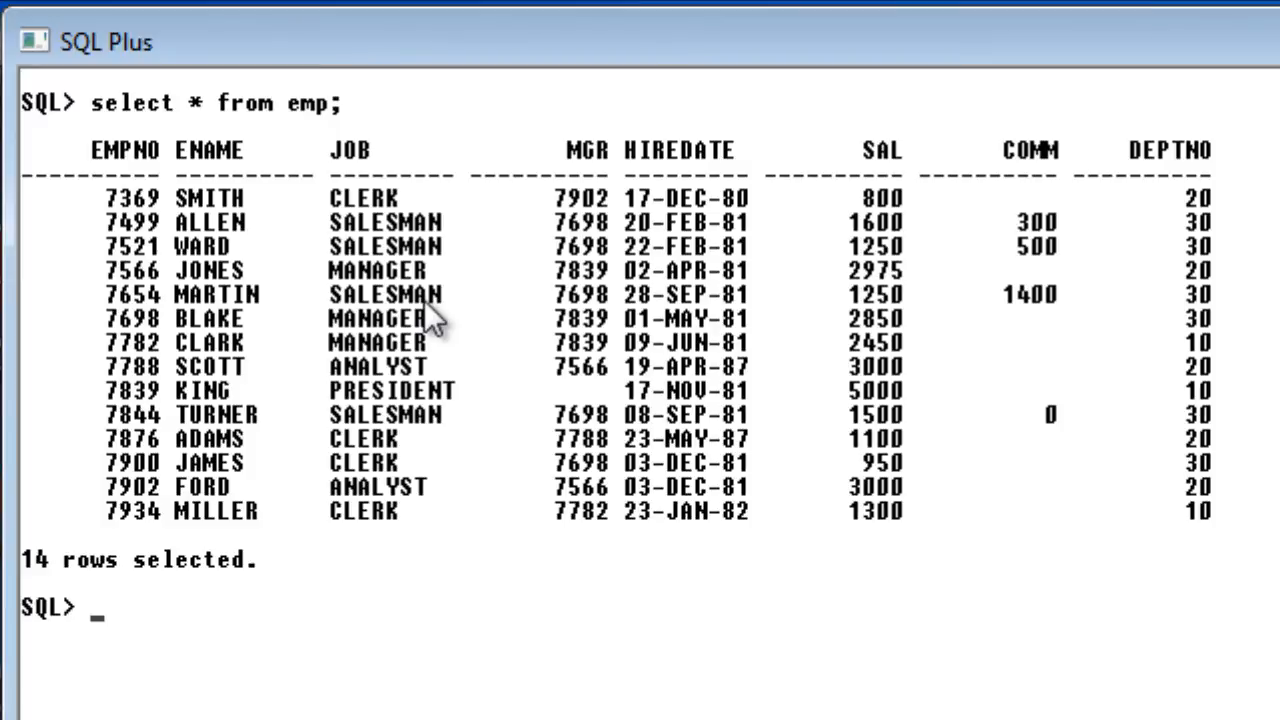
Set timing on and rerun 'select * from emp;' so an elapsed time follows the 14 rows.
text(set)
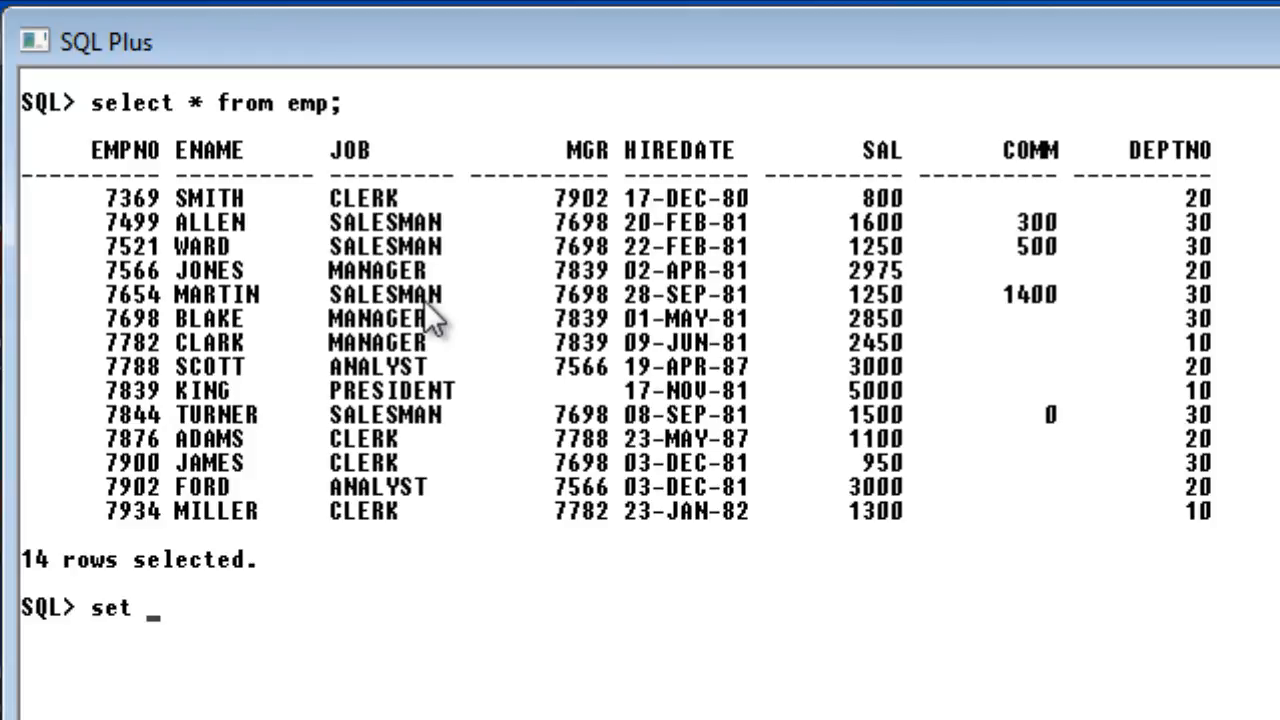
text(timing)
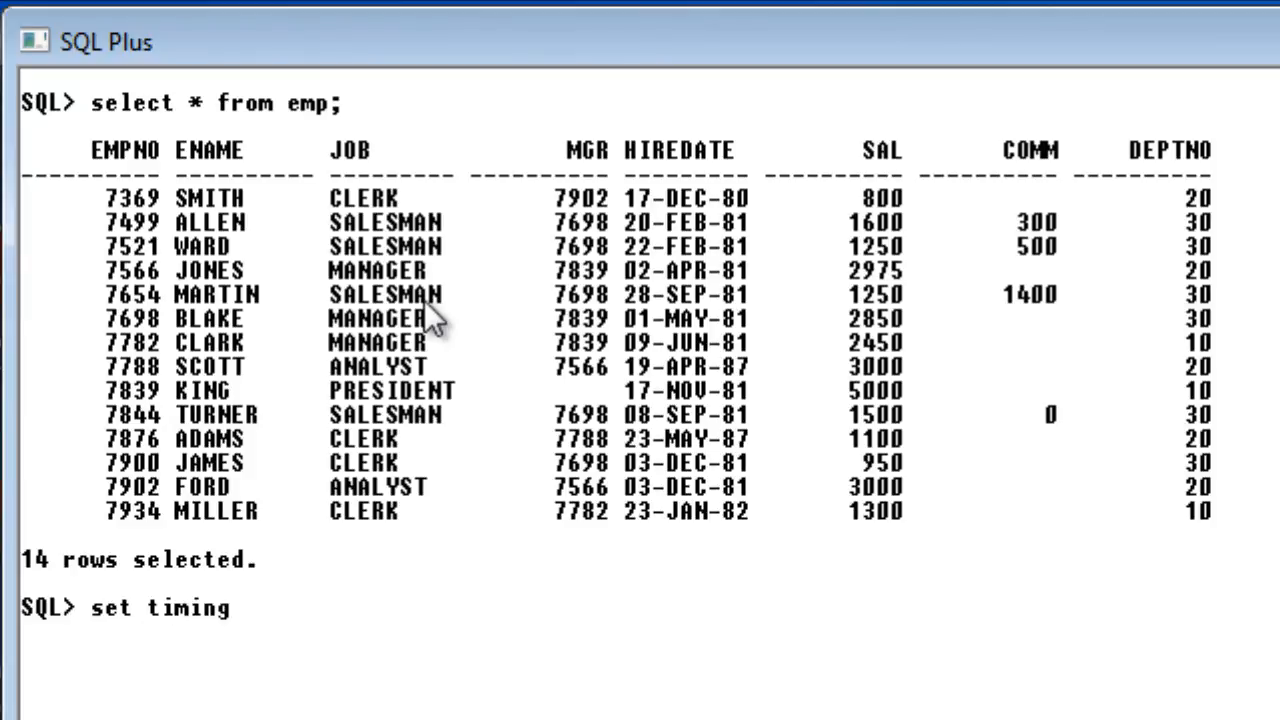
text(on)
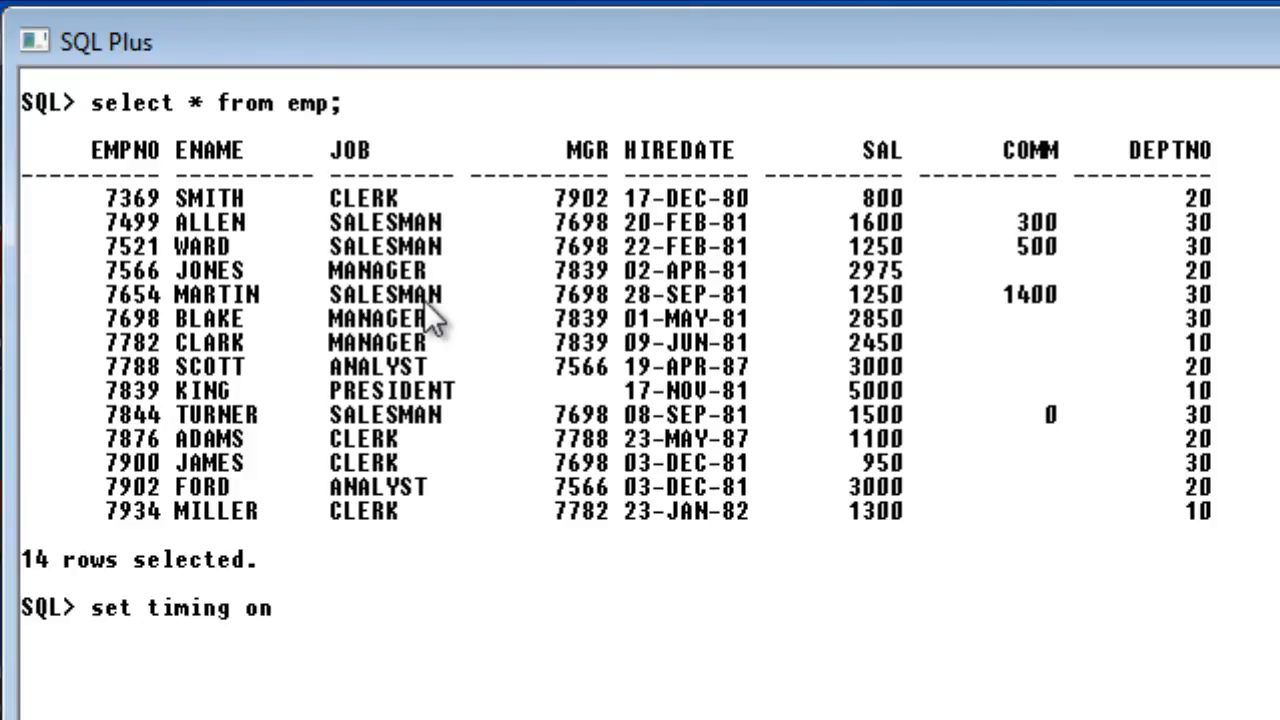
key(Return)
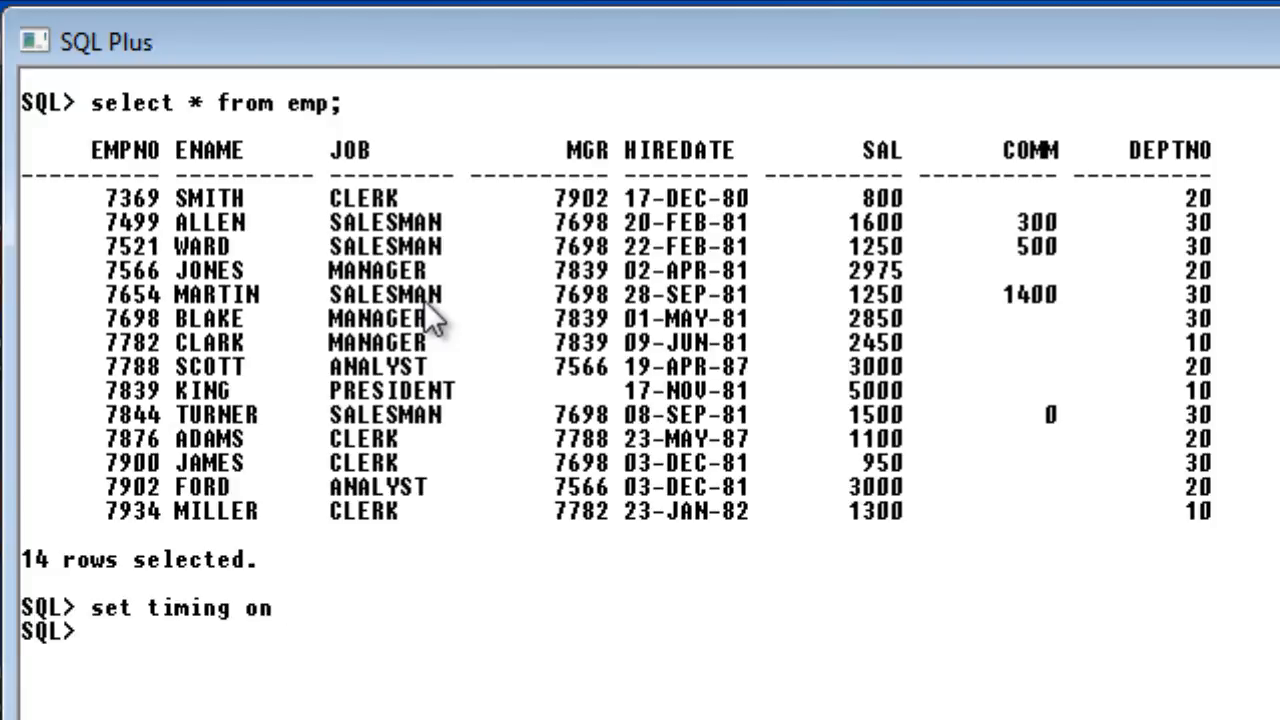
text(select * from emp;)
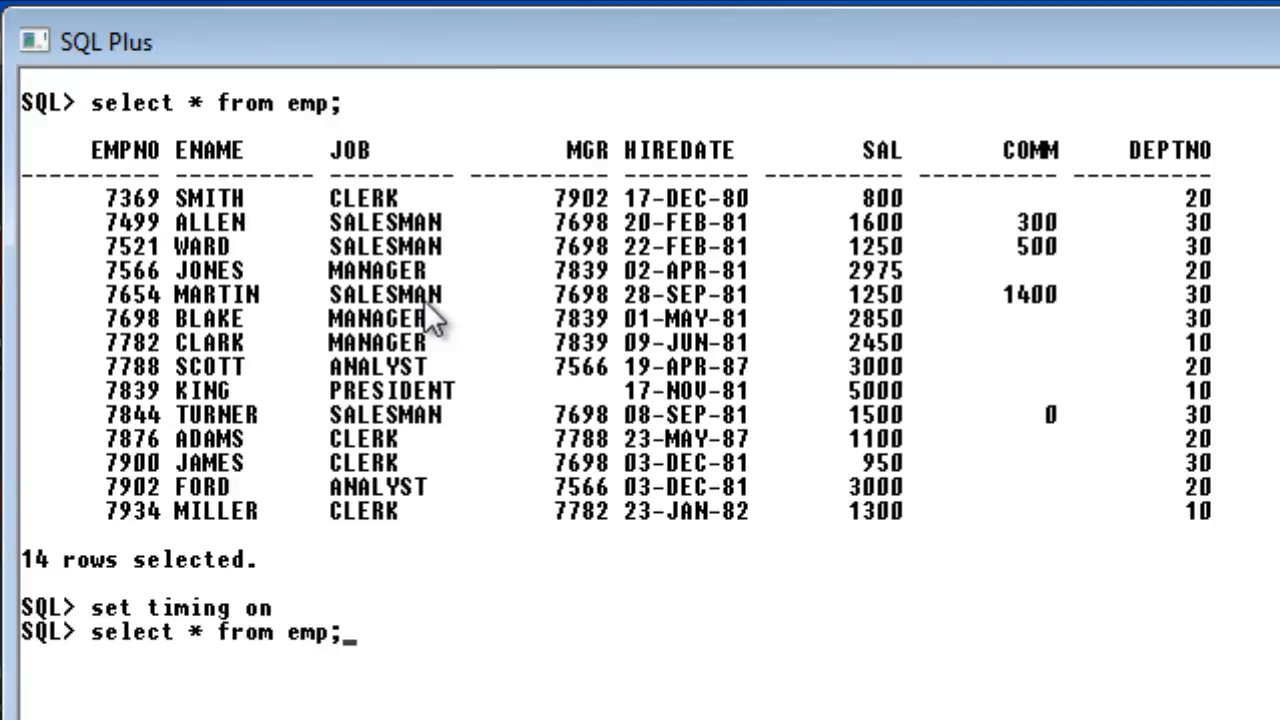
key(Return)
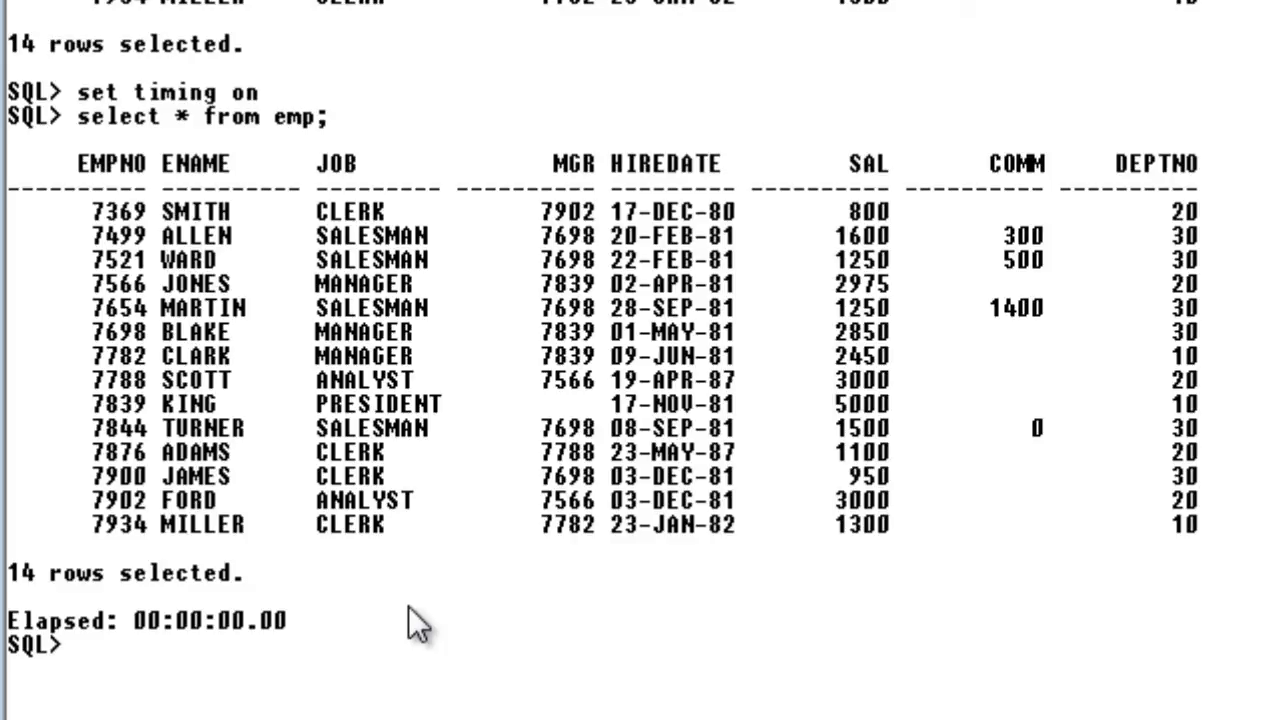
Fetch only employee 7788 (SCOTT) from emp with 'where empno=7788', timing reported.
text(select *)
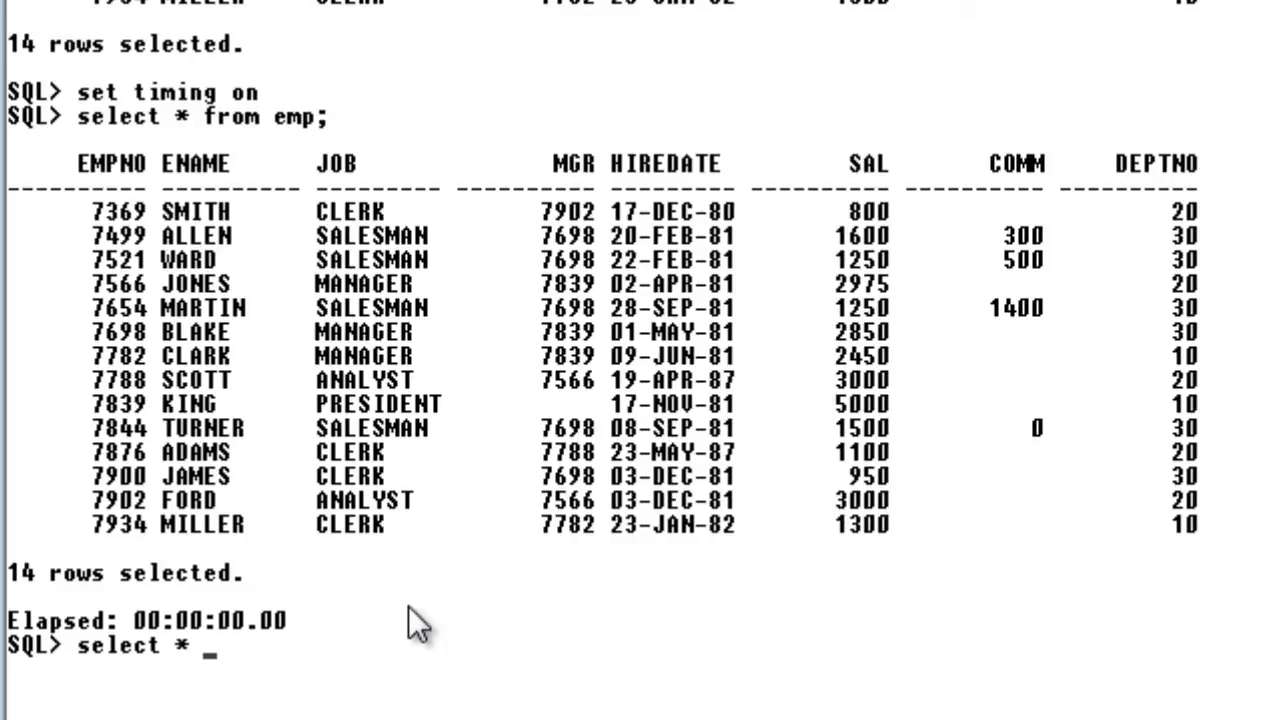
text(from)
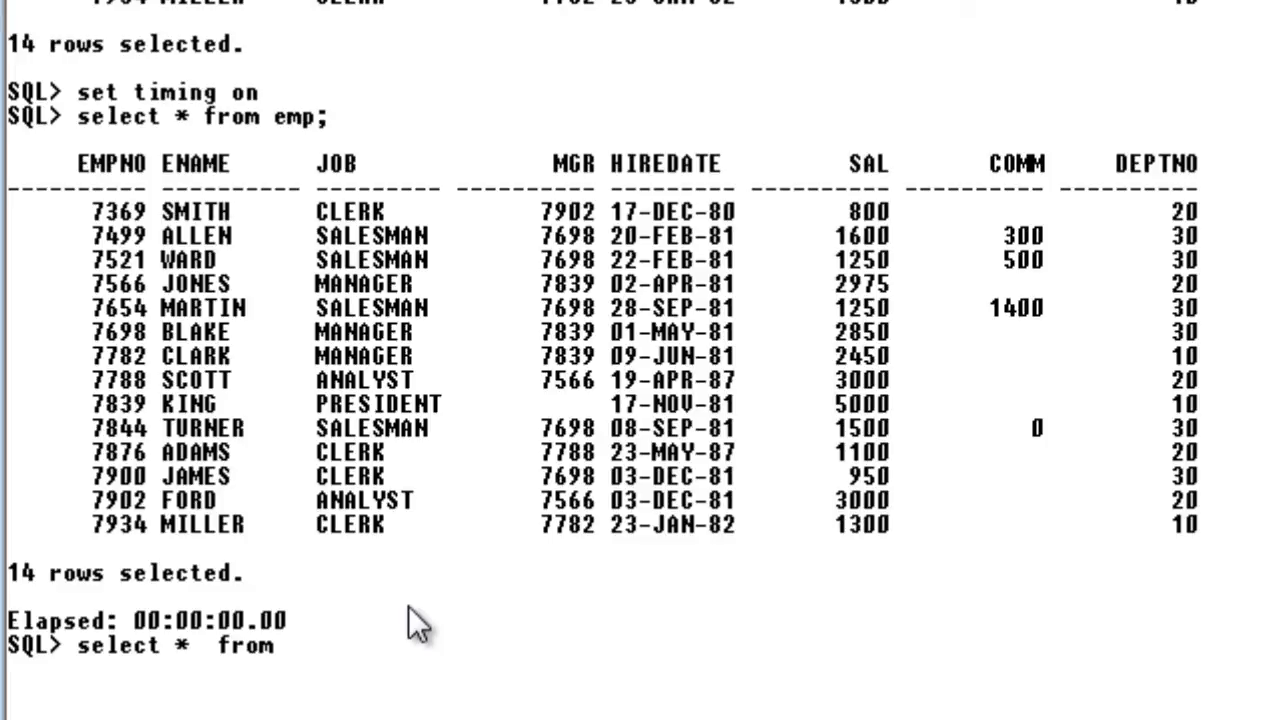
text(emp w)
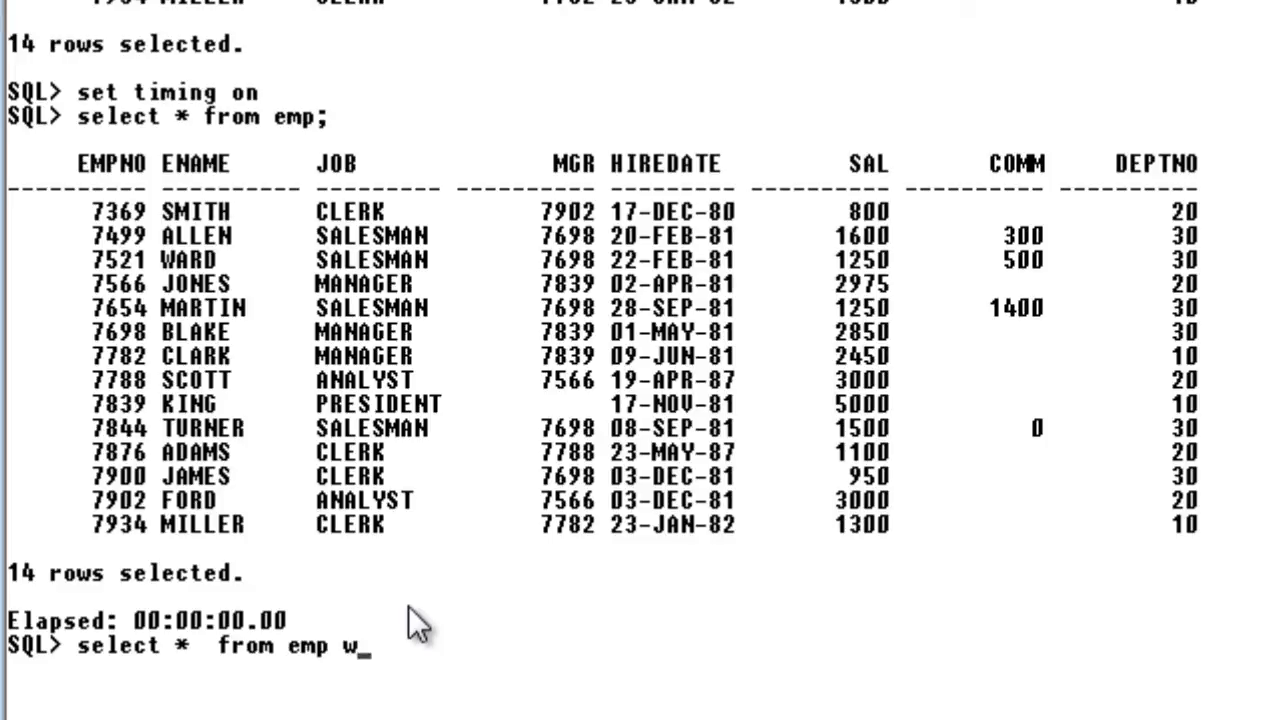
text(here)
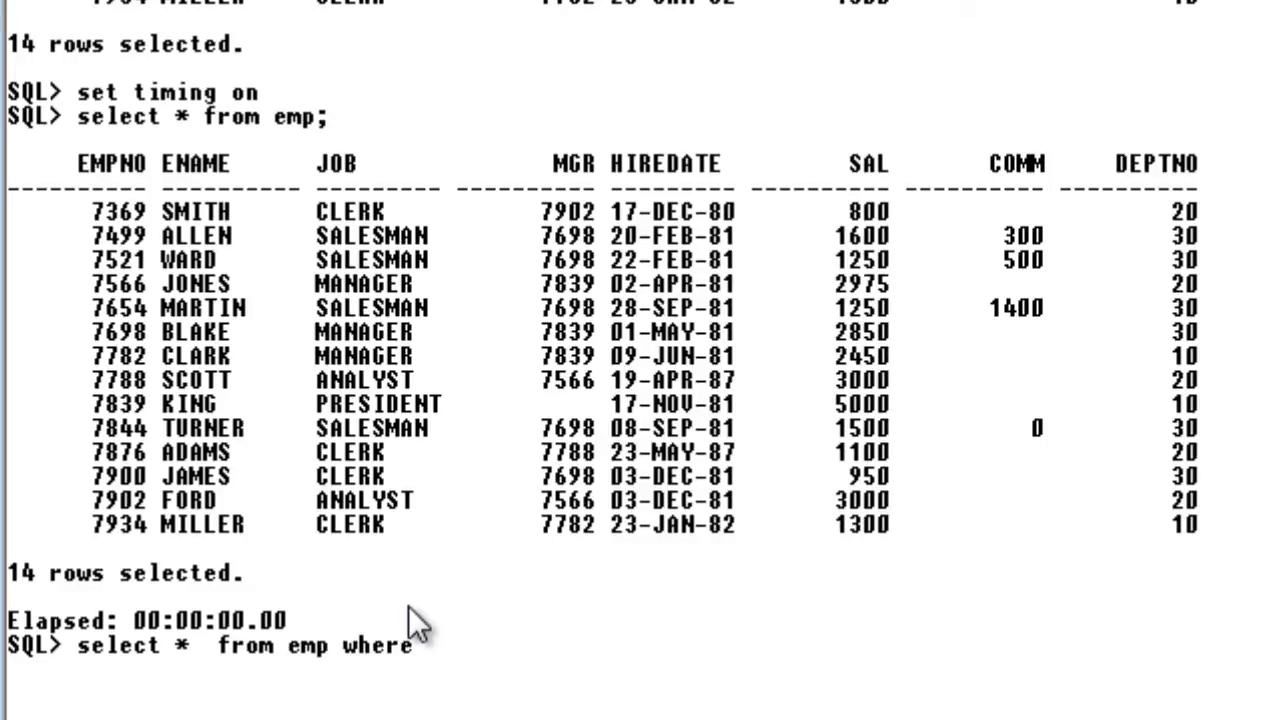
text(empno)
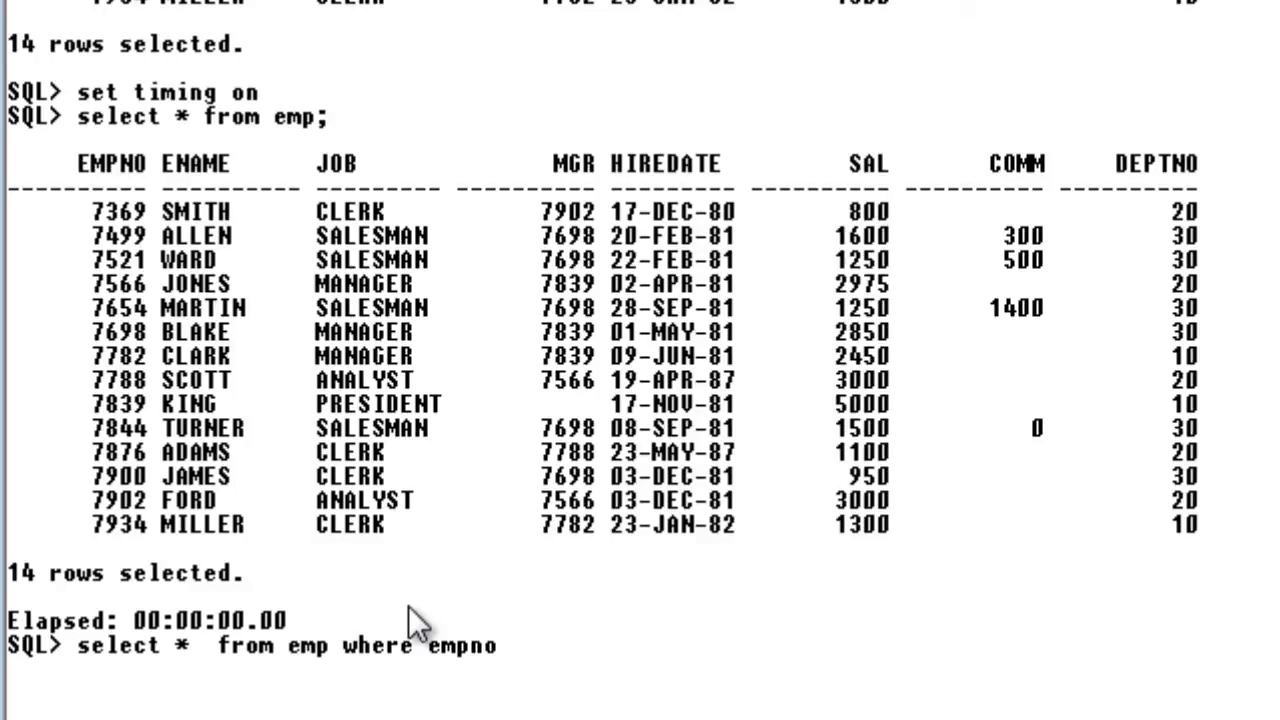
text(=)
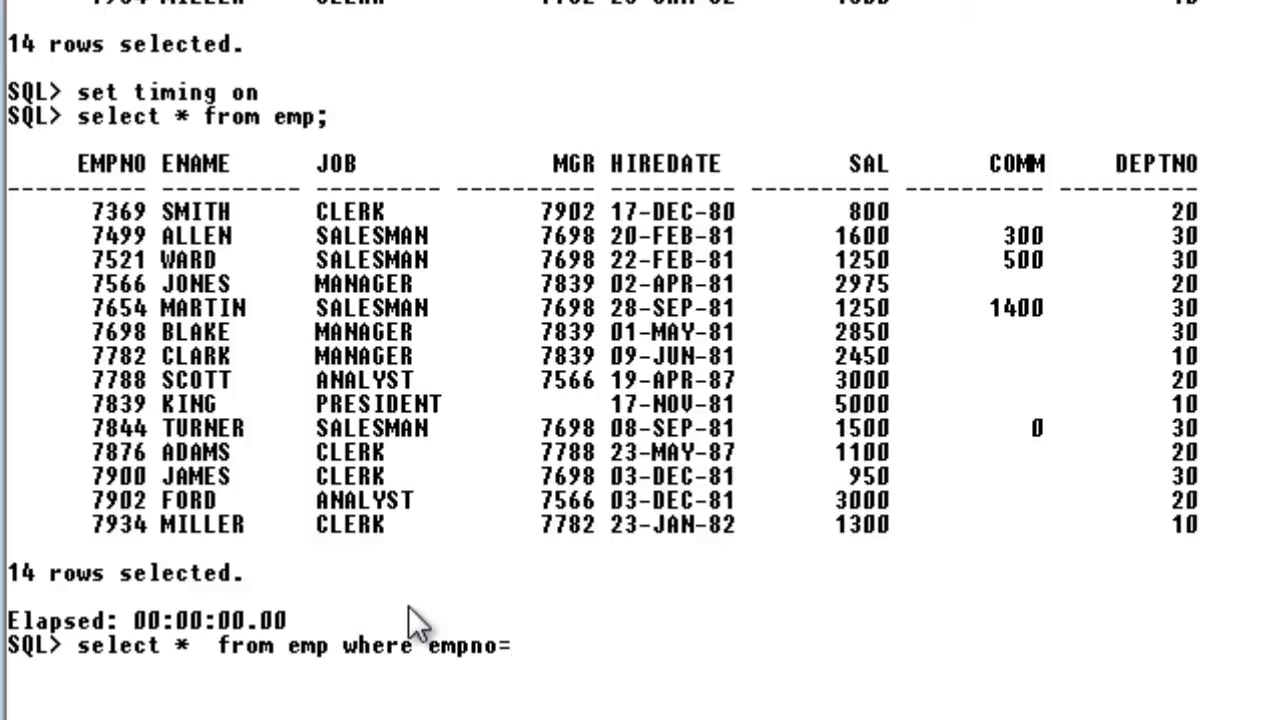
text(7788;)
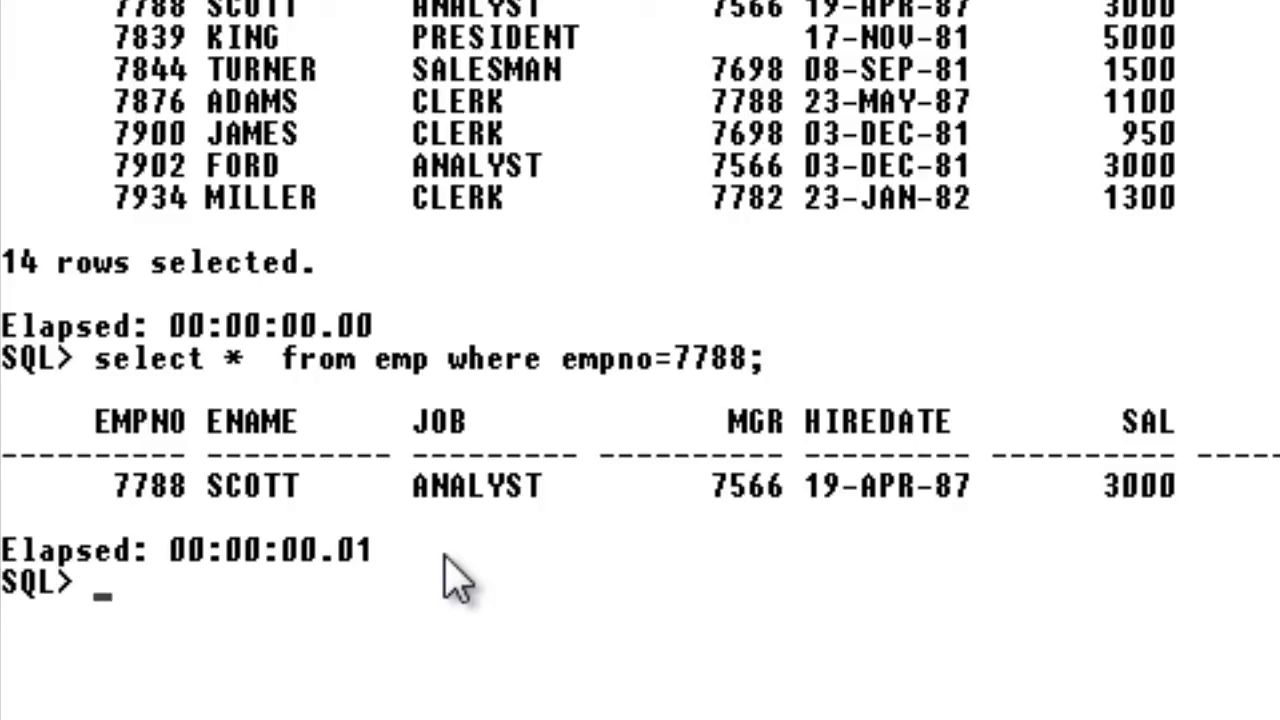
Enter 'set timing off' at the prompt to stop elapsed-time reporting.
text(set tim)
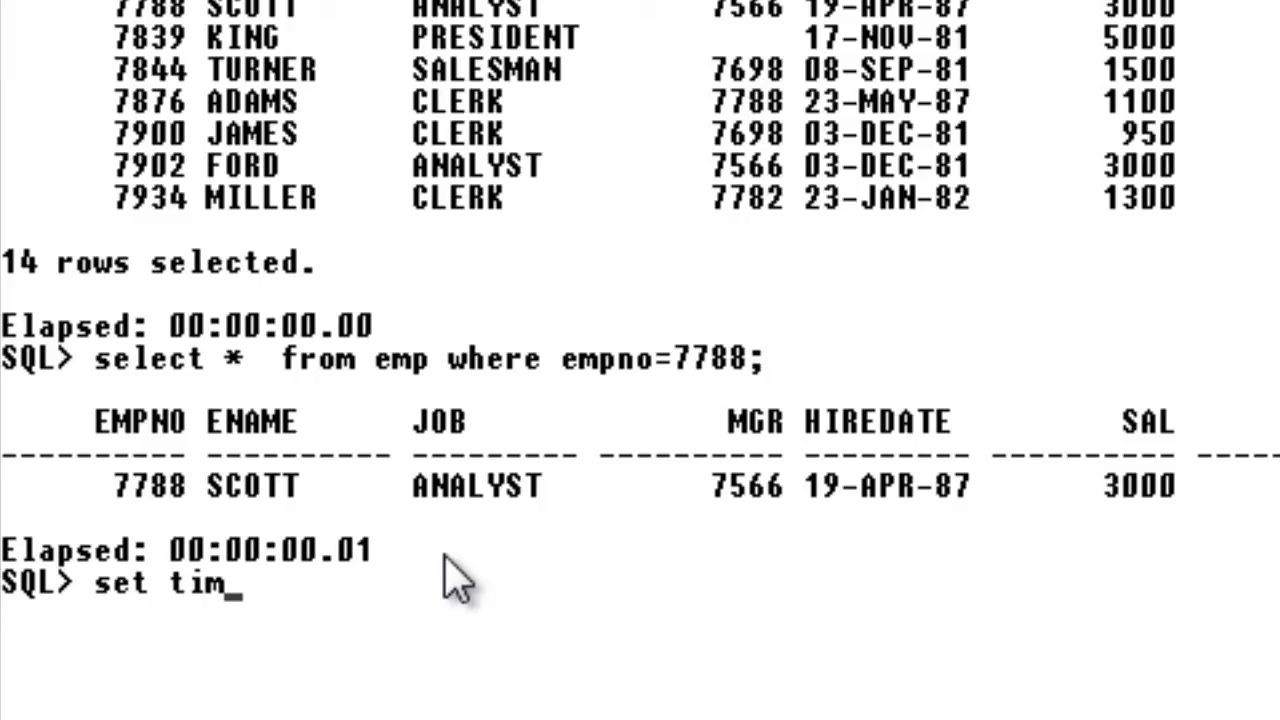
text(ing off)
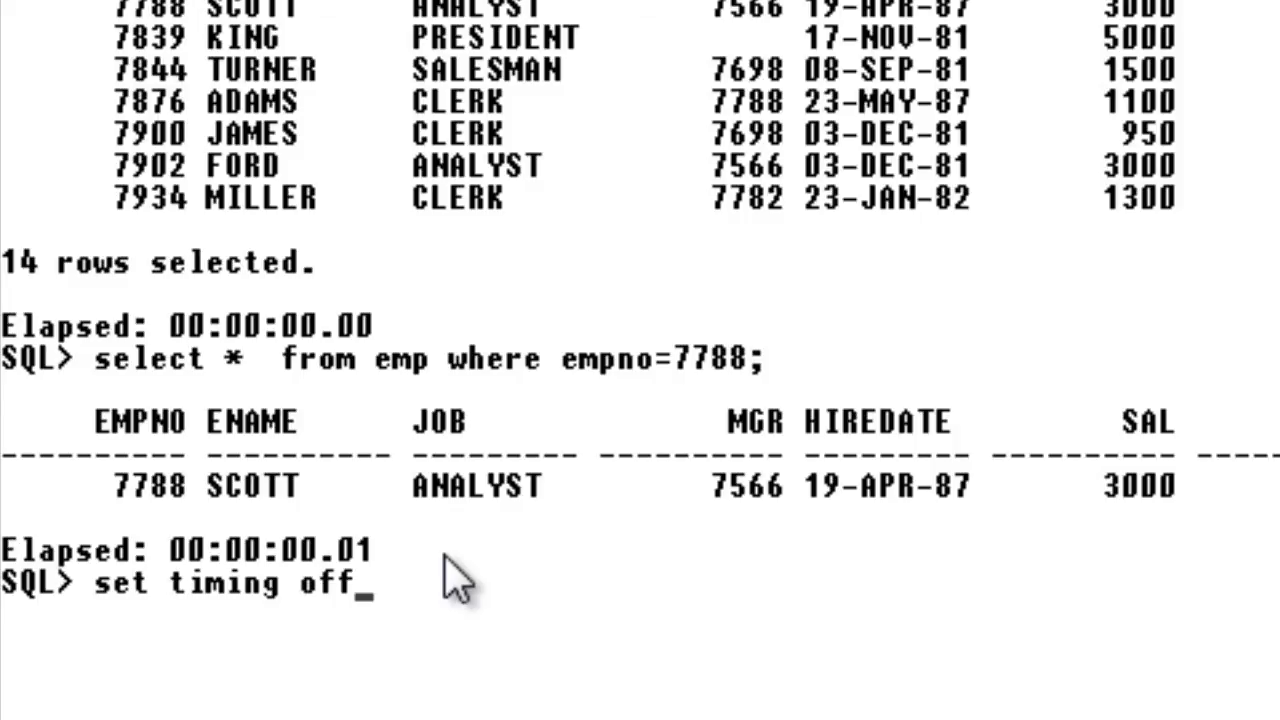